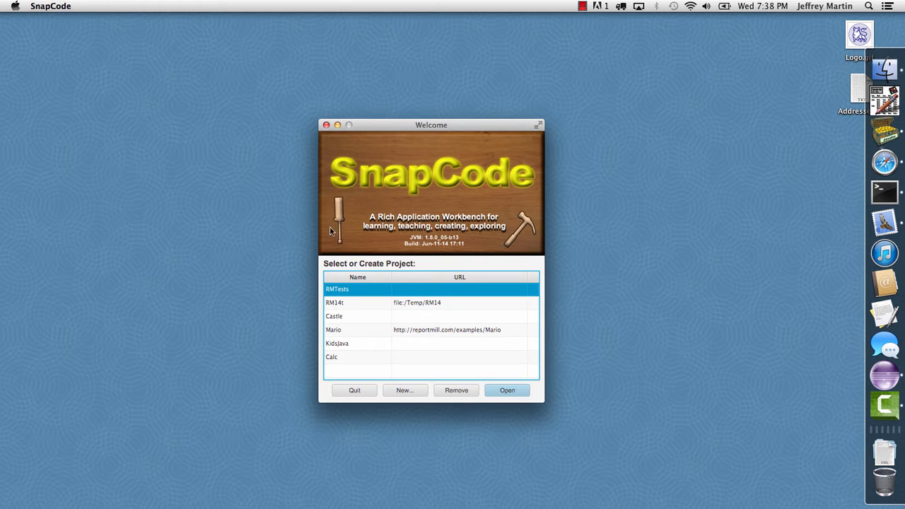
pyautogui.moveTo(485, 210)
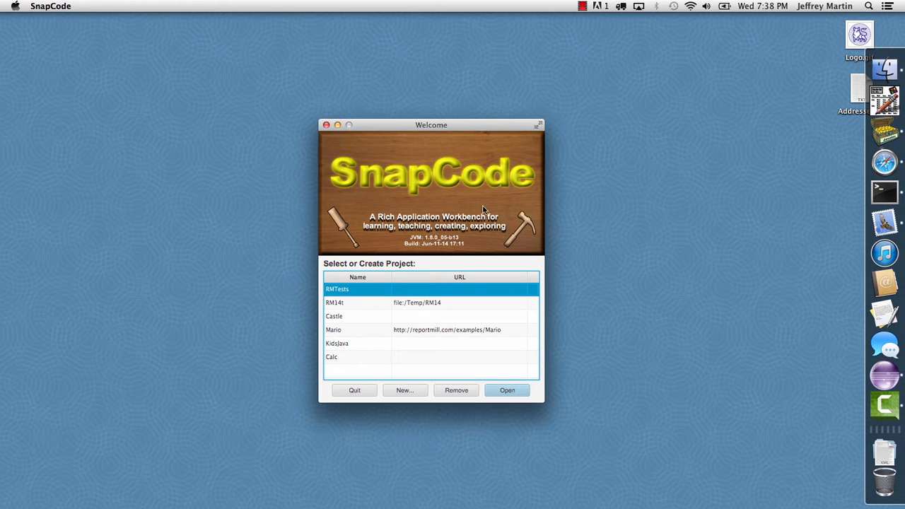
# Create a new SnapCode project named 'Studio' and open it.
pyautogui.click(405, 390)
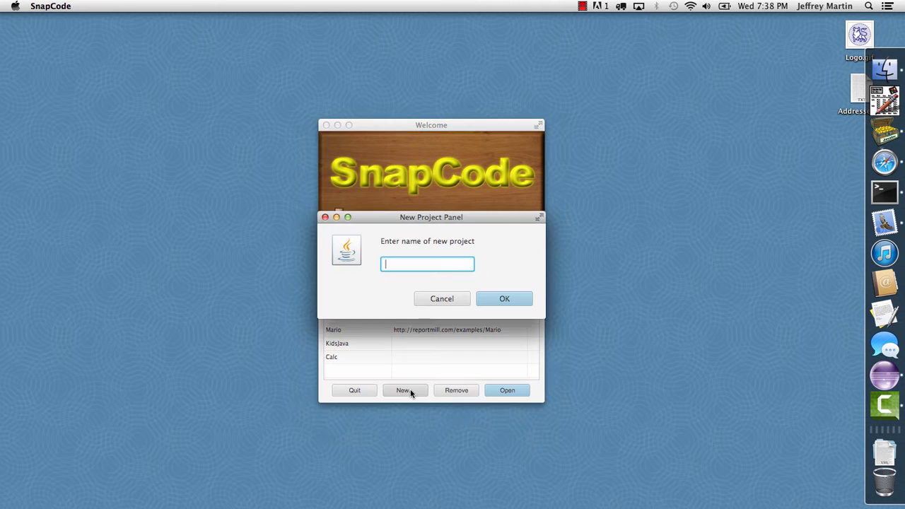
pyautogui.write('St')
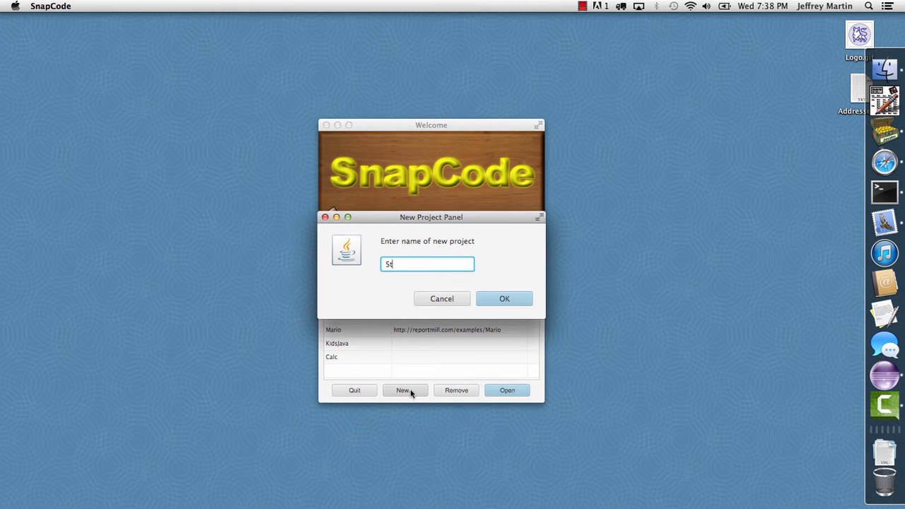
pyautogui.click(504, 298)
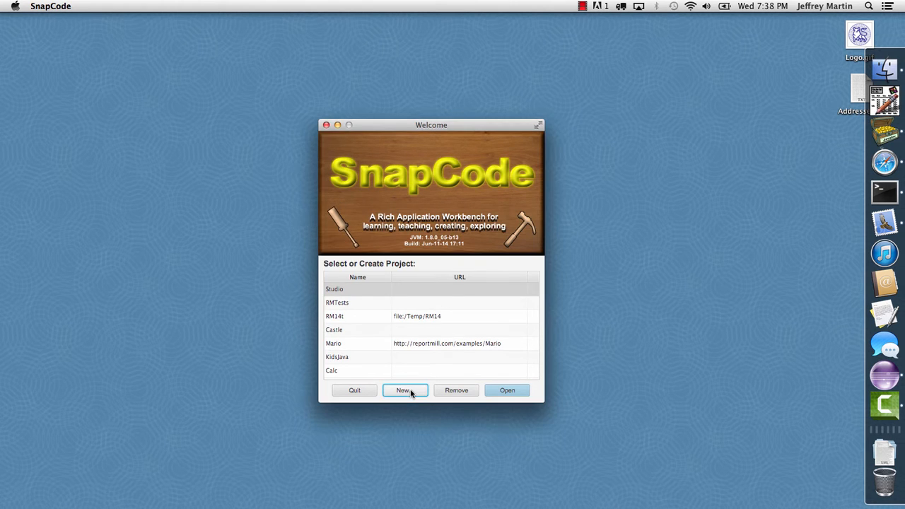
pyautogui.click(405, 390)
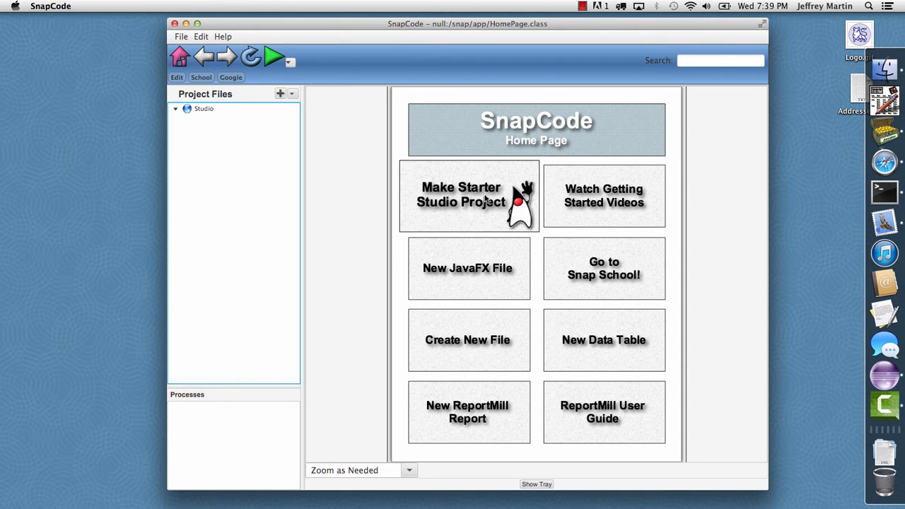
pyautogui.moveTo(466, 200)
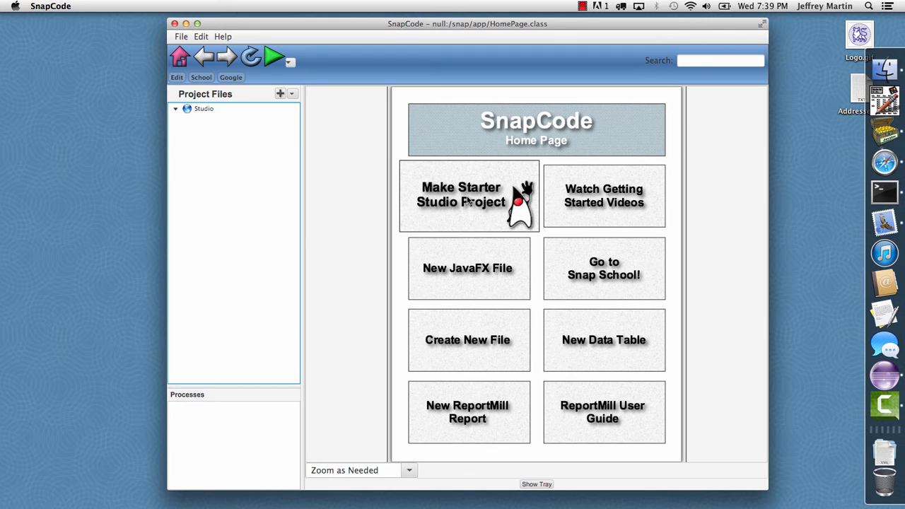
# Generate a starter Studio project and add a Cat-01 actor placed near the scene's left edge.
pyautogui.click(460, 195)
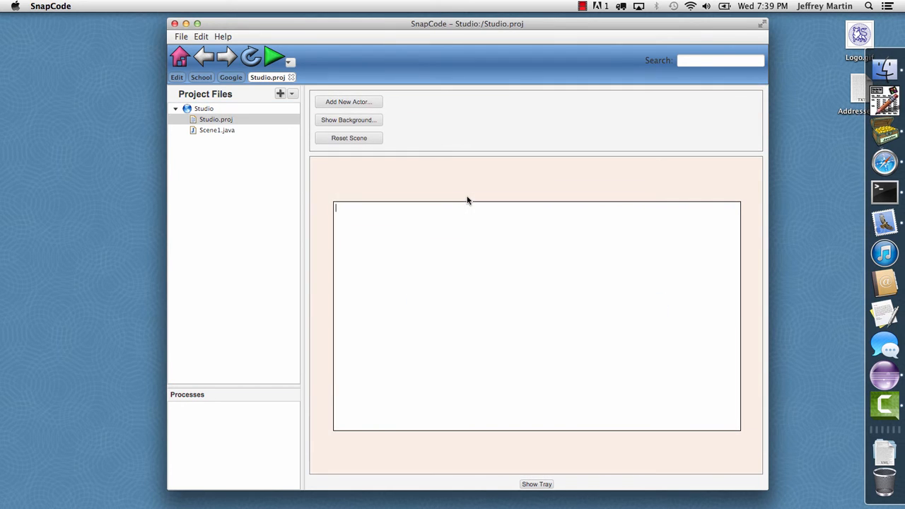
pyautogui.moveTo(237, 135)
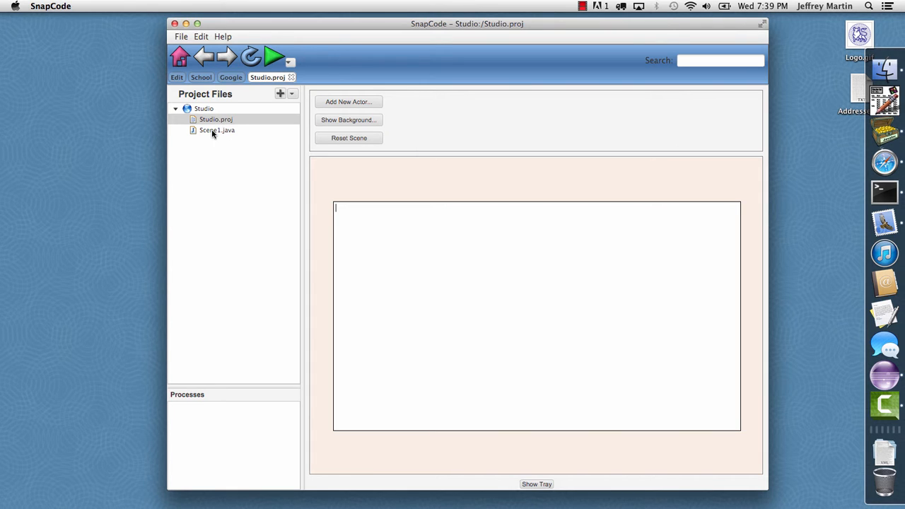
pyautogui.moveTo(415, 236)
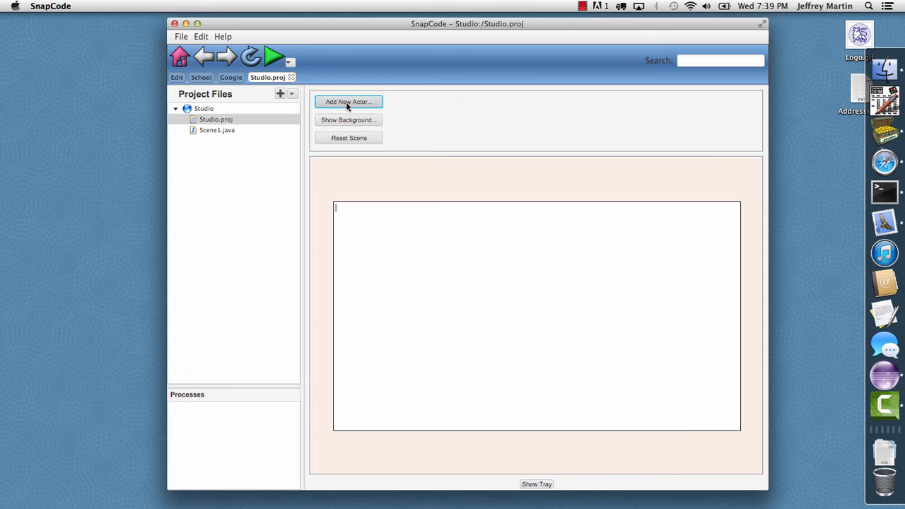
pyautogui.click(348, 101)
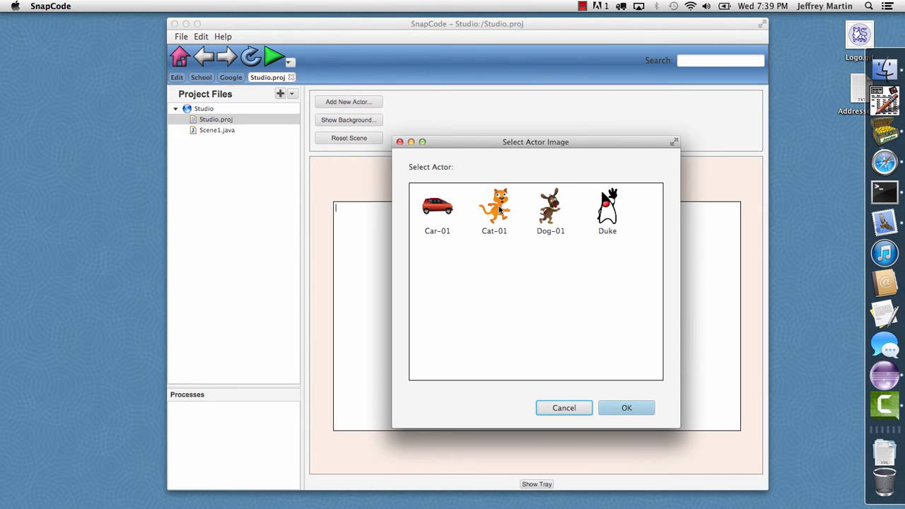
pyautogui.click(626, 408)
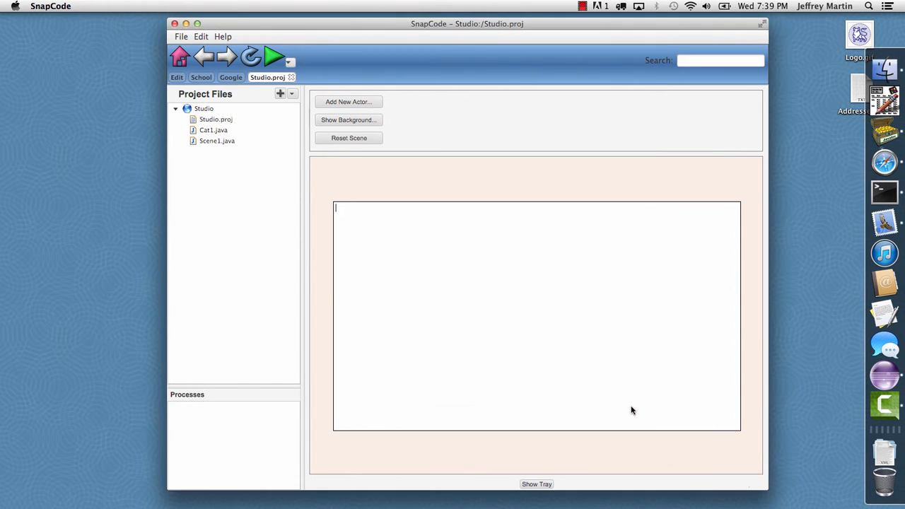
pyautogui.click(348, 101)
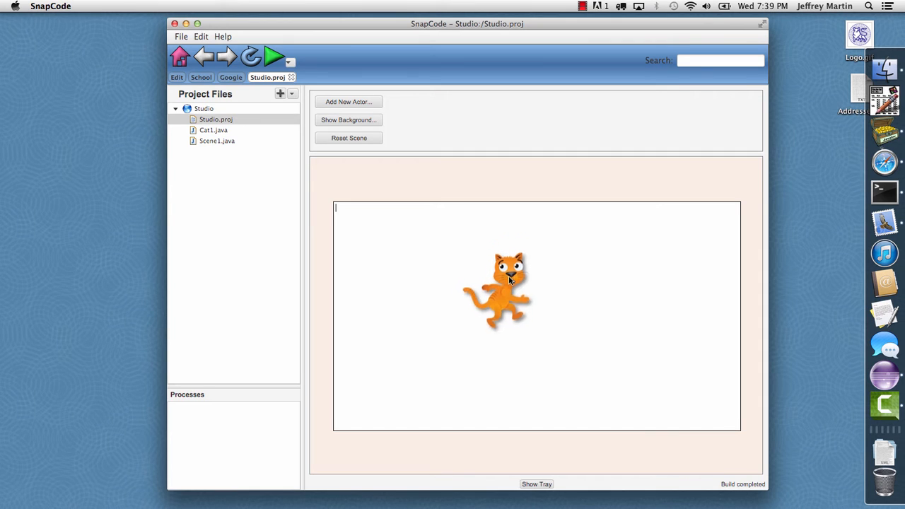
pyautogui.moveTo(499, 290); pyautogui.dragTo(382, 301)
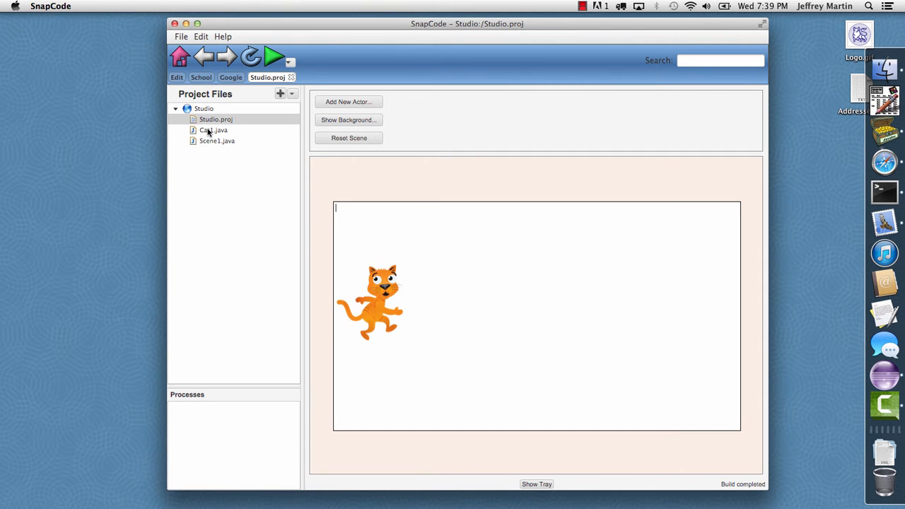
# Open Cat1.java and put setRotate(getAngle("Mouse")) in its act method.
pyautogui.doubleClick(213, 130)
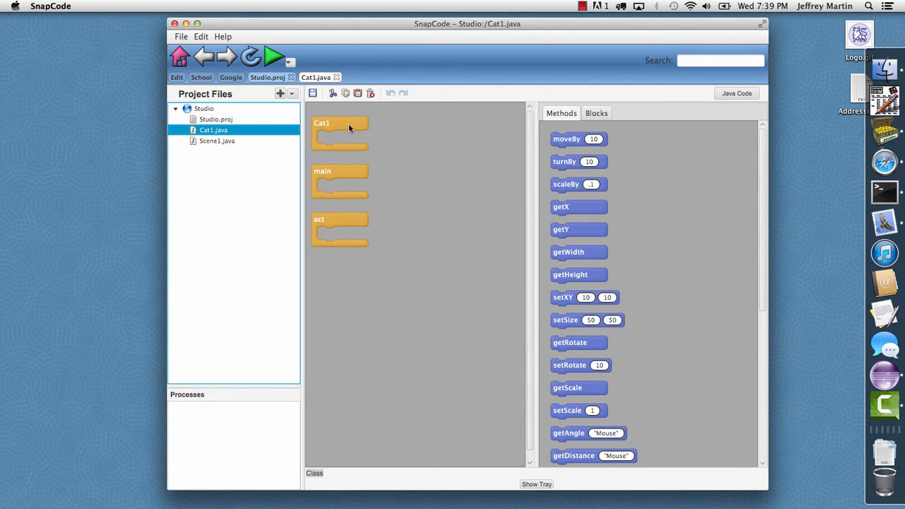
pyautogui.moveTo(349, 221)
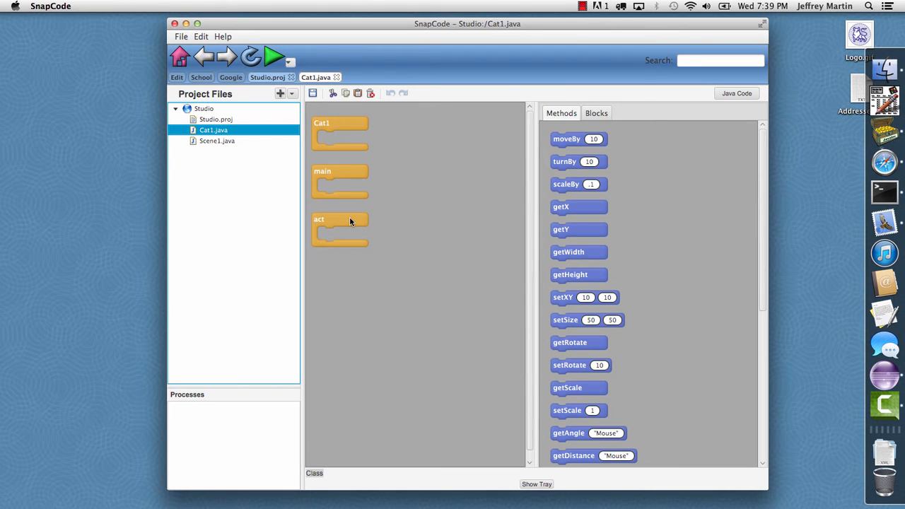
pyautogui.moveTo(575, 405)
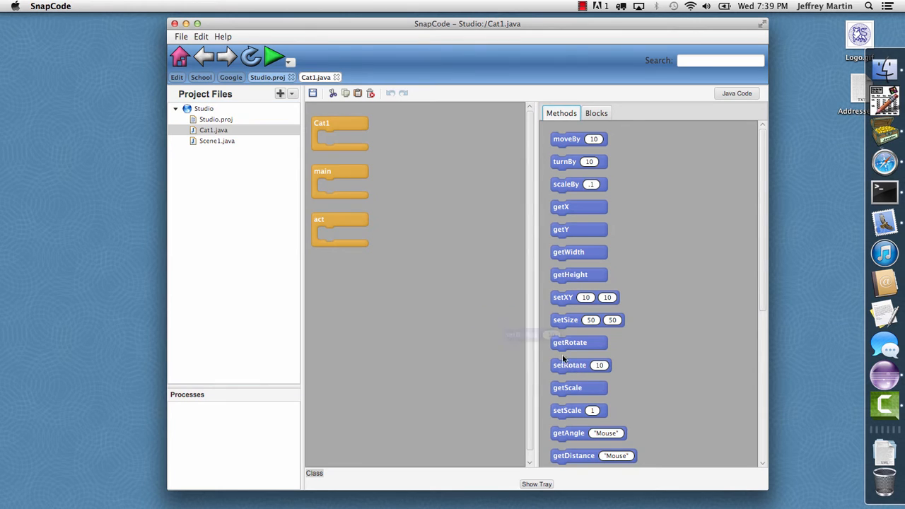
pyautogui.moveTo(569, 365); pyautogui.dragTo(346, 233)
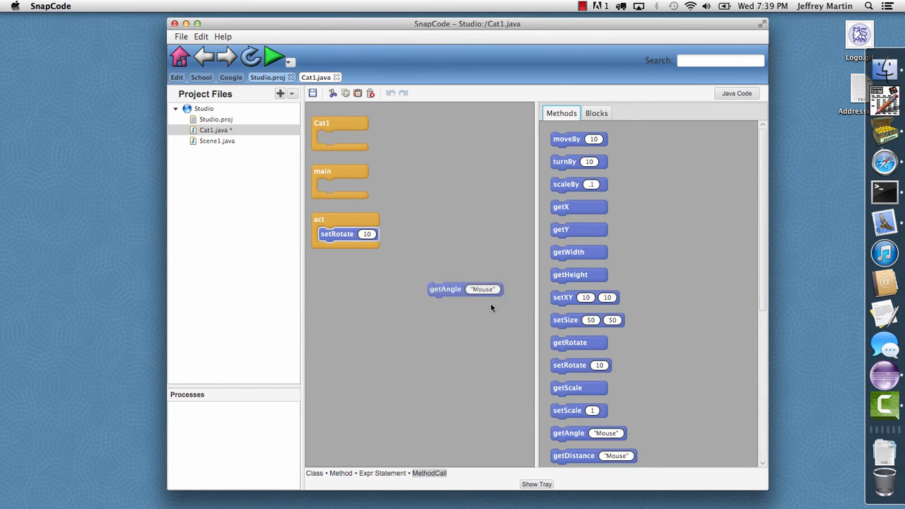
pyautogui.moveTo(445, 288); pyautogui.dragTo(390, 234)
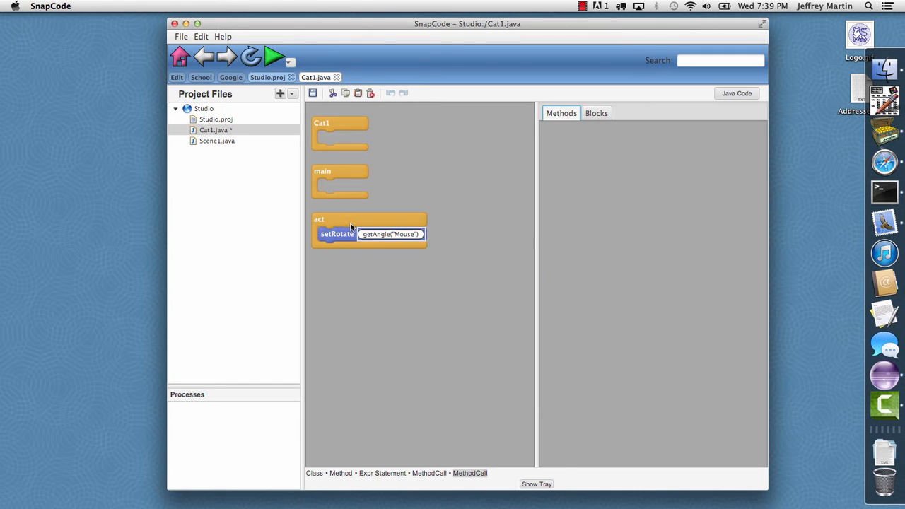
pyautogui.click(596, 113)
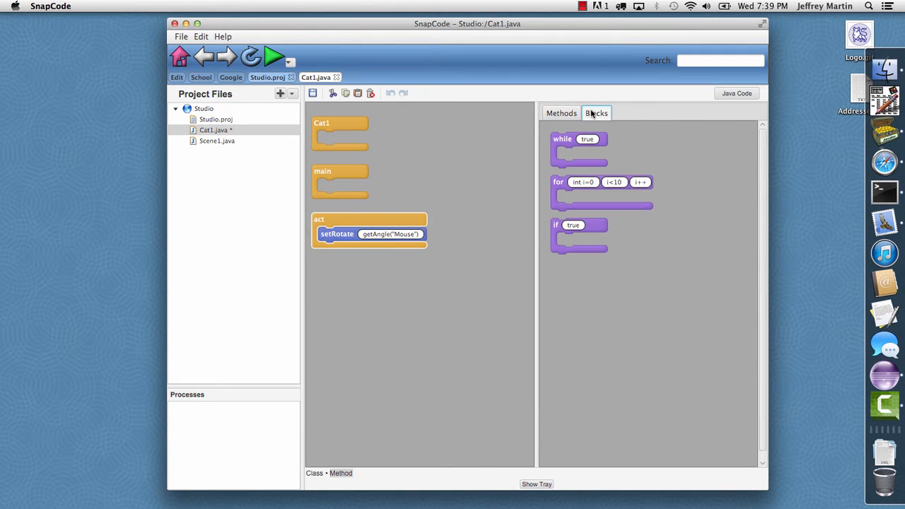
# Add an if block to act testing getDistance("Mouse") > 10 that calls moveBy 10.
pyautogui.moveTo(578, 224); pyautogui.dragTo(410, 247)
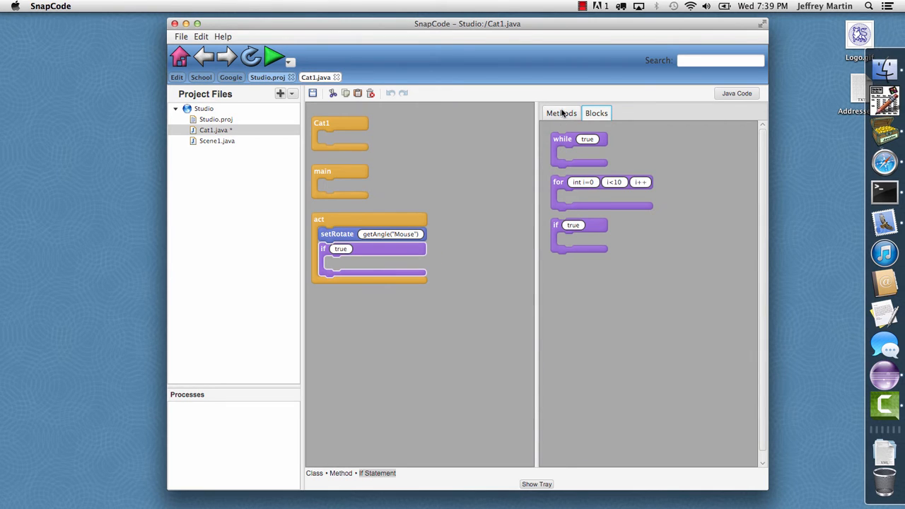
pyautogui.click(561, 113)
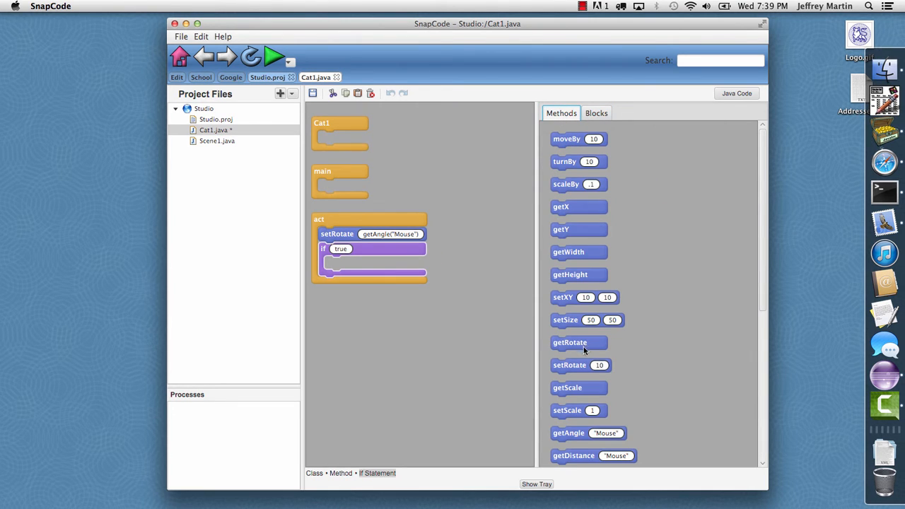
pyautogui.moveTo(574, 455); pyautogui.dragTo(354, 266)
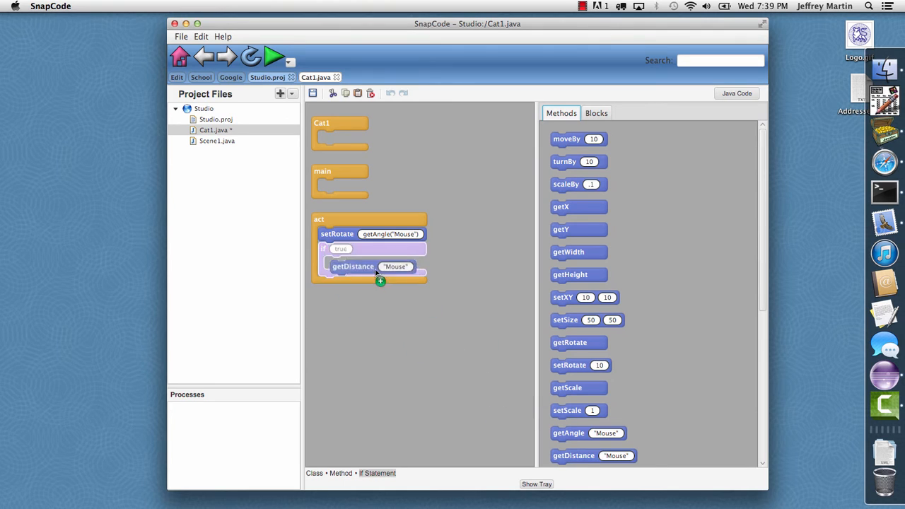
pyautogui.moveTo(354, 266); pyautogui.dragTo(360, 249)
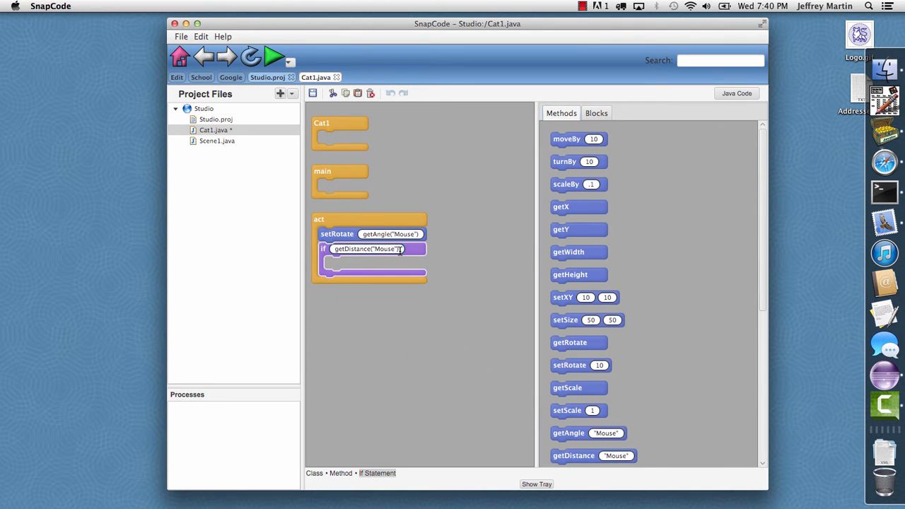
pyautogui.write('>10')
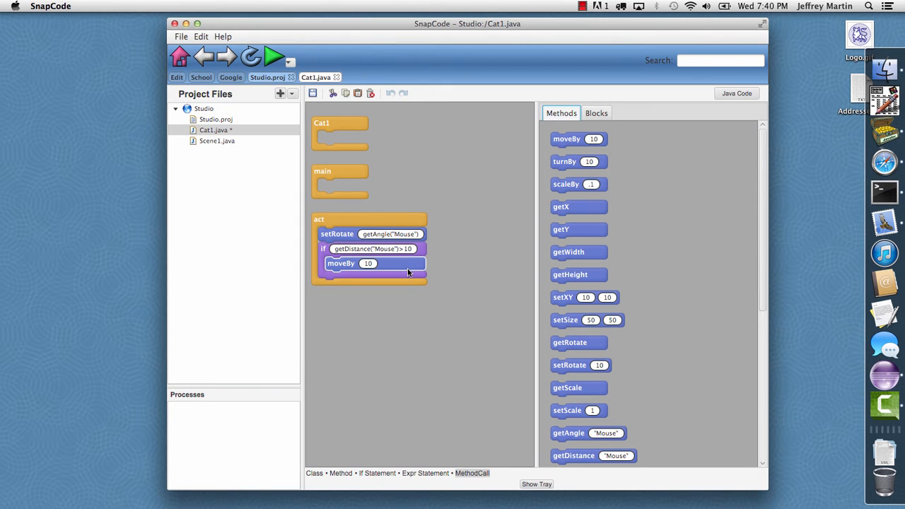
pyautogui.moveTo(406, 272)
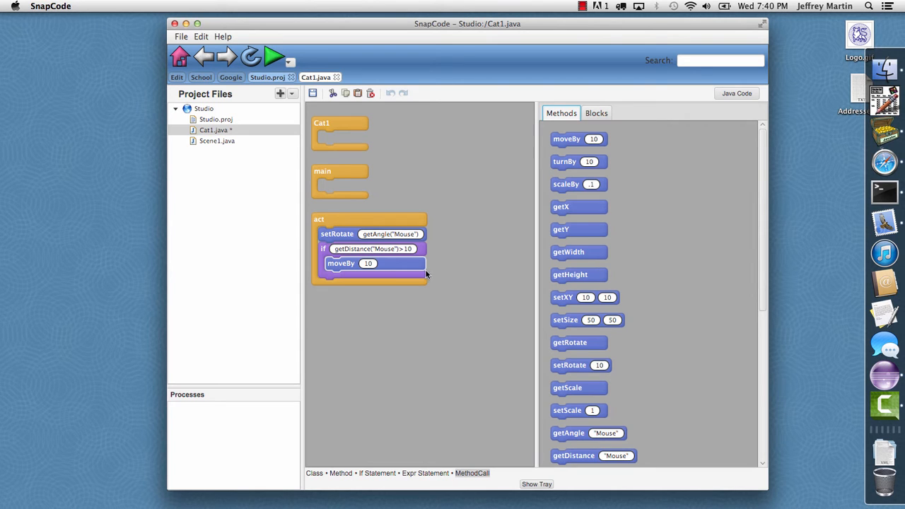
# Add a penDown call to the Cat1 constructor.
pyautogui.scroll(-3)
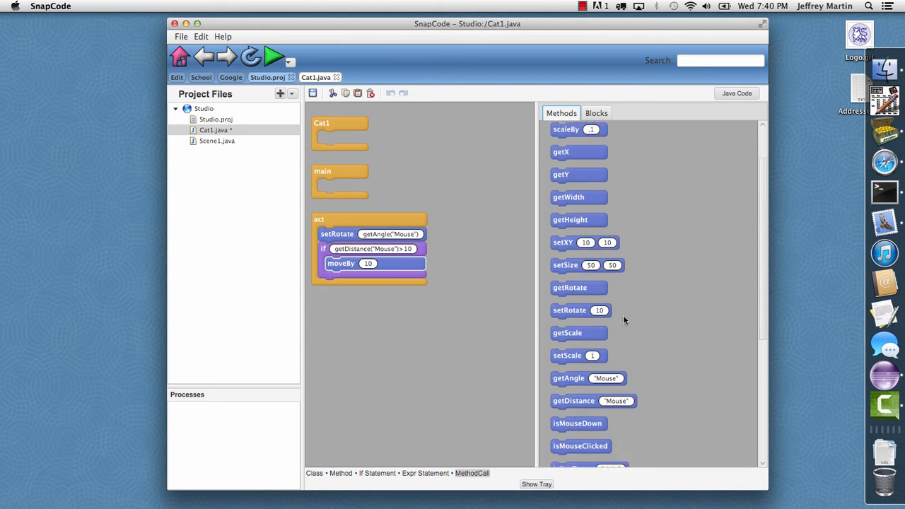
pyautogui.scroll(-3)
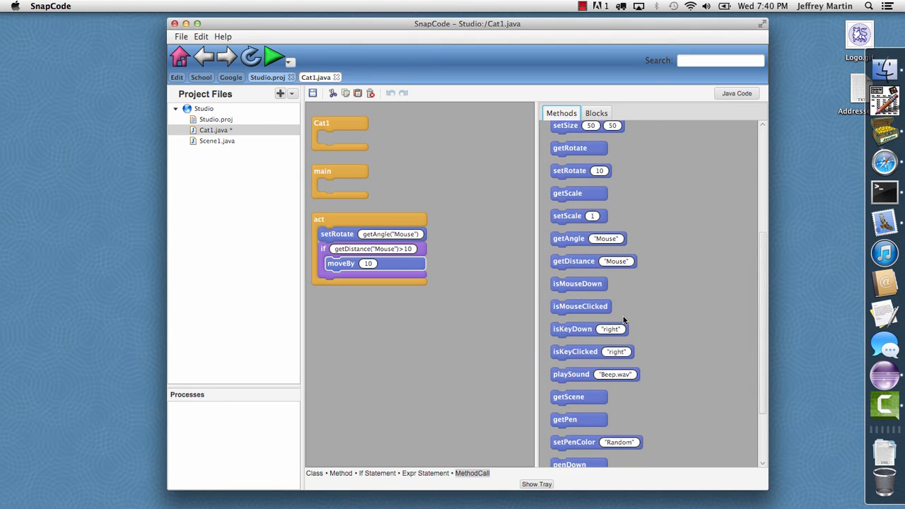
pyautogui.scroll(-3)
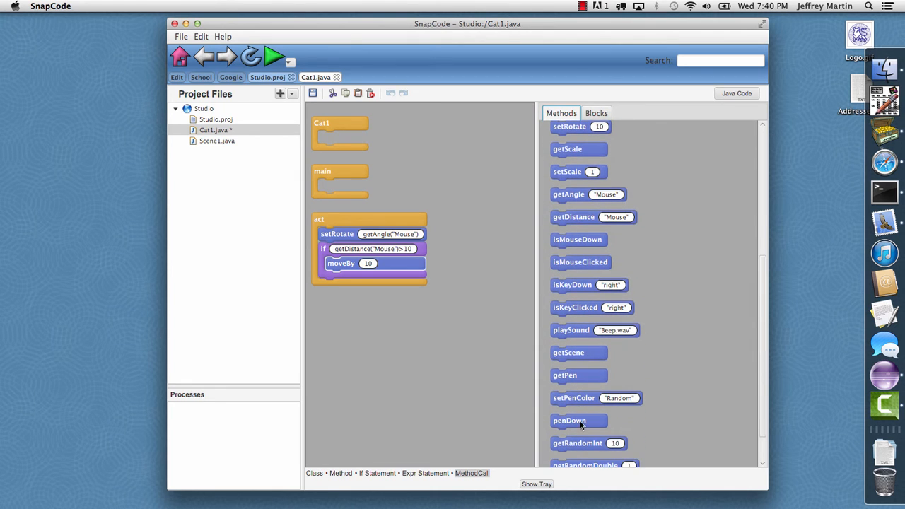
pyautogui.moveTo(569, 420); pyautogui.dragTo(342, 137)
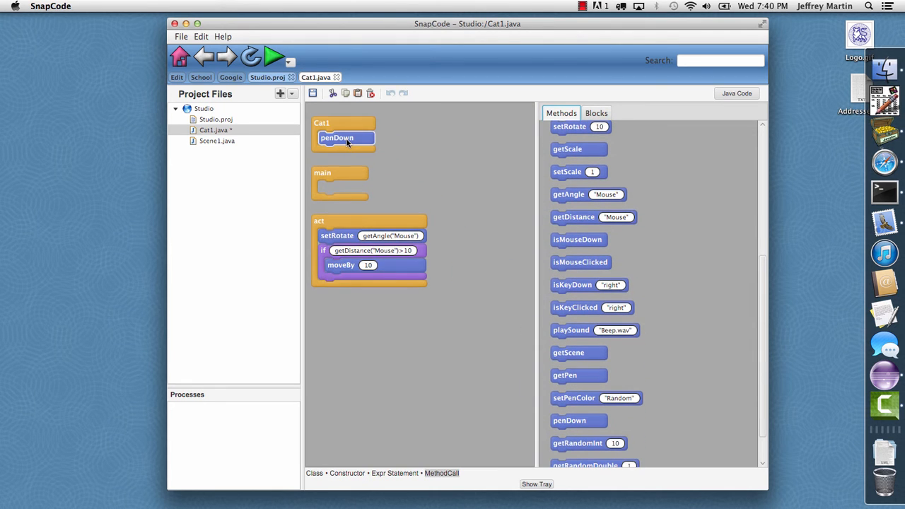
pyautogui.moveTo(611, 416)
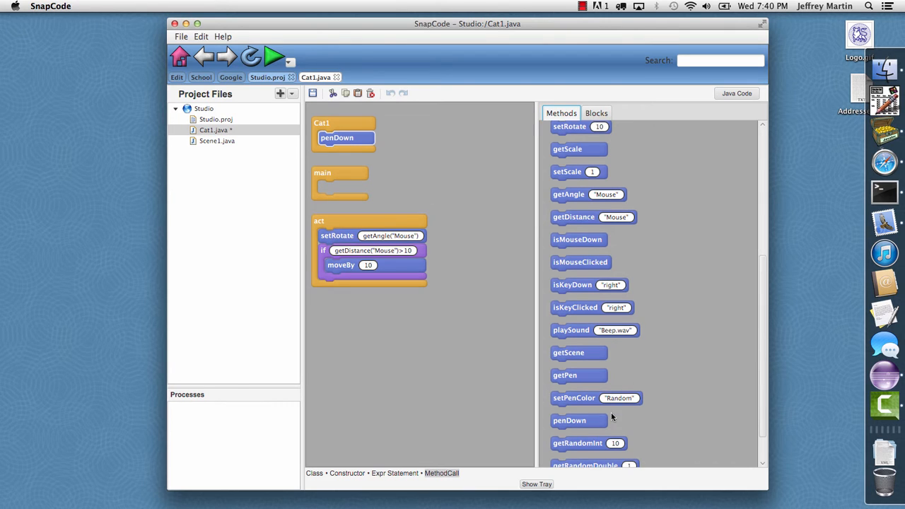
# Add setPenColor("Random") to the end of act and run Scene1.
pyautogui.scroll(-3)
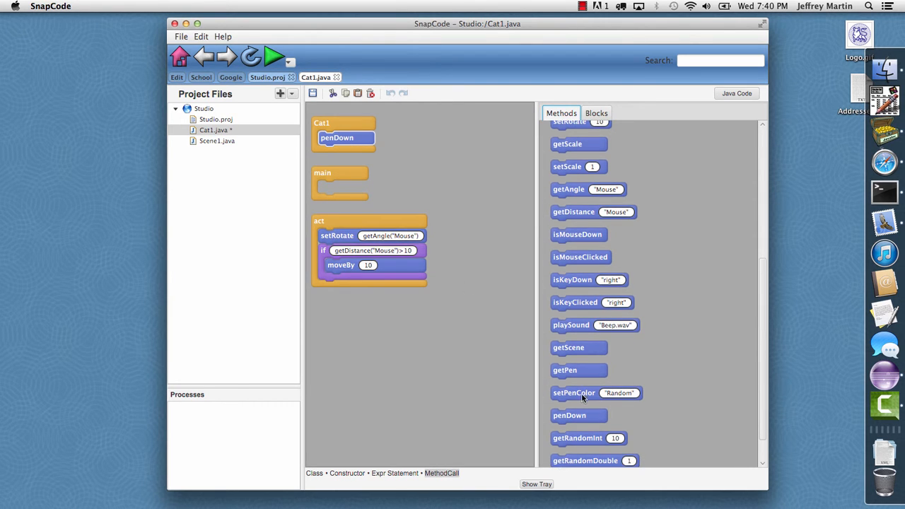
pyautogui.moveTo(574, 392); pyautogui.dragTo(341, 286)
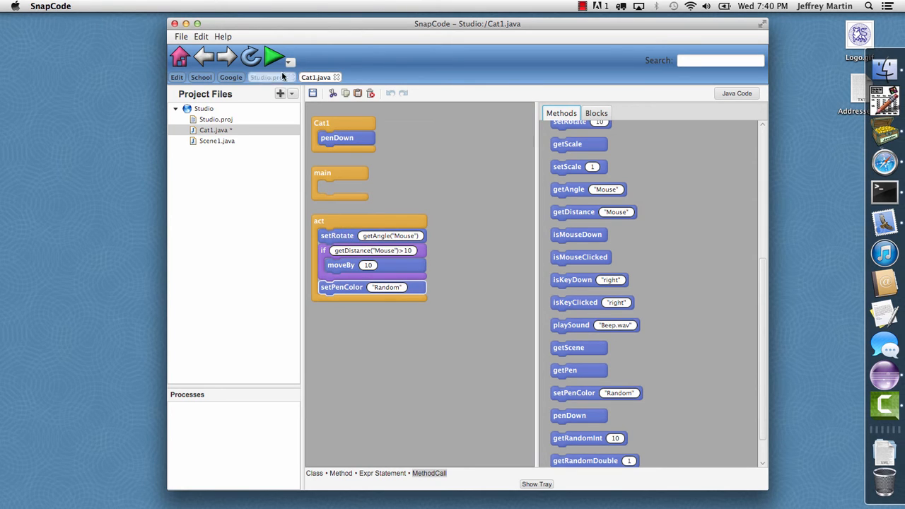
pyautogui.click(277, 56)
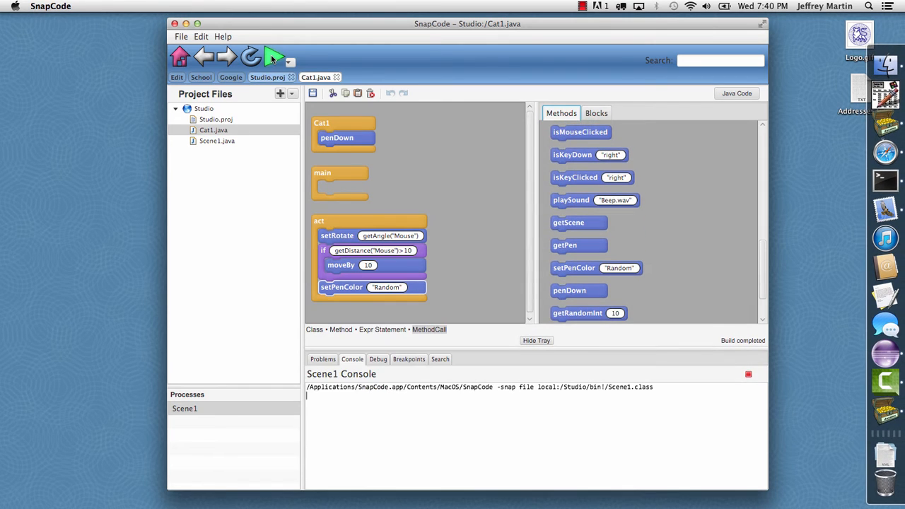
# End the running Scene1 test.
pyautogui.click(278, 57)
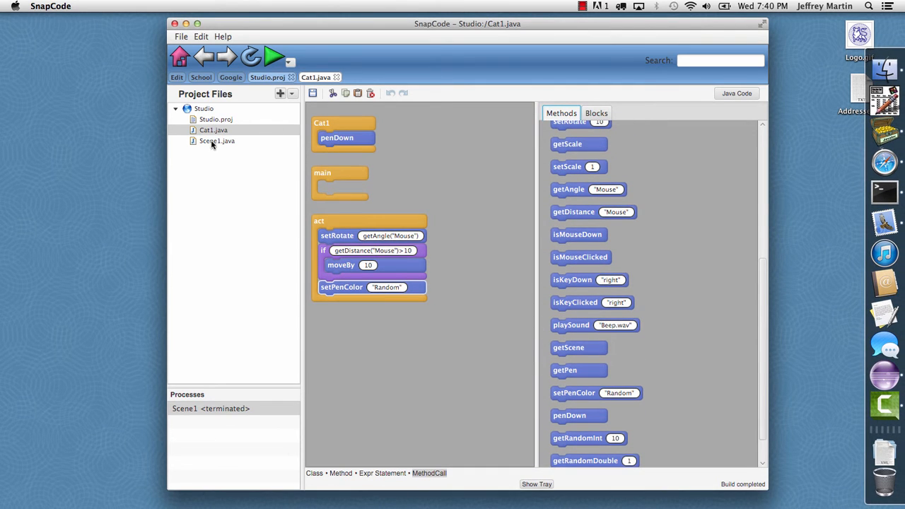
# Add a while(true) loop to Scene1's main calling getConsole().getInputString("Enter some text: ").
pyautogui.click(216, 141)
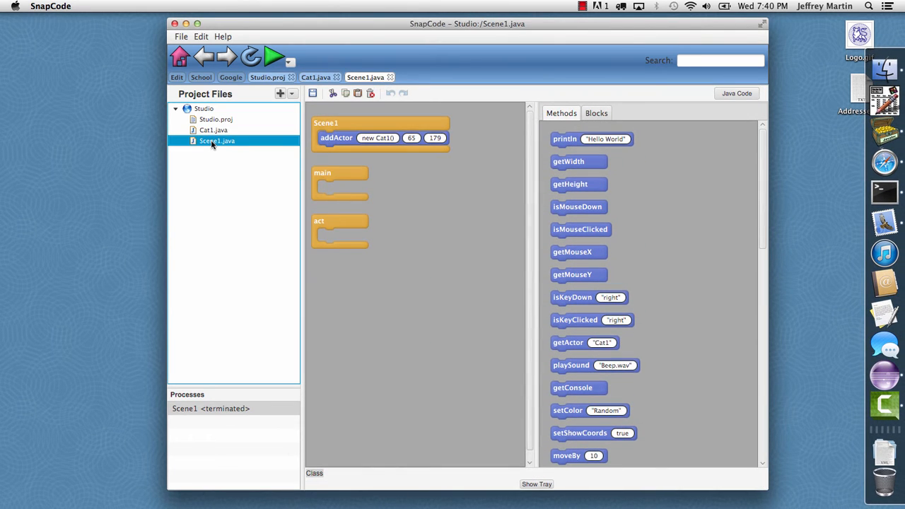
pyautogui.moveTo(456, 169)
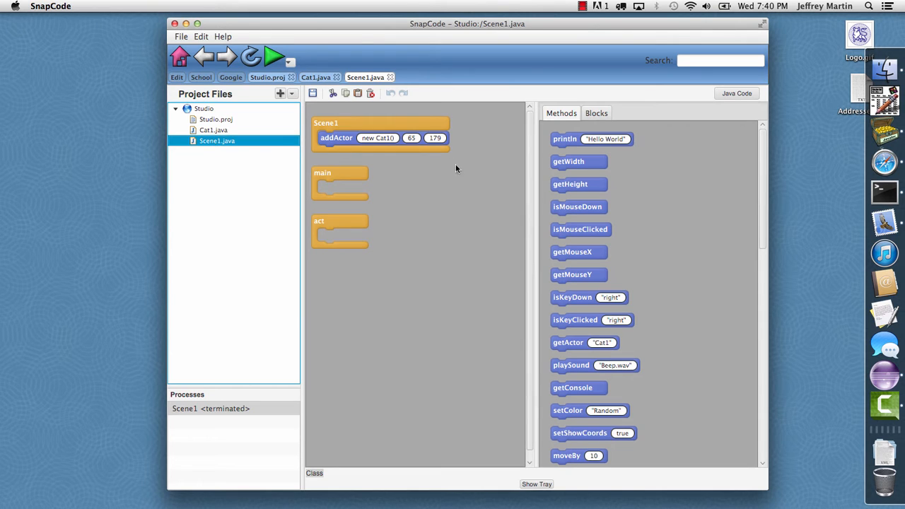
pyautogui.click(596, 113)
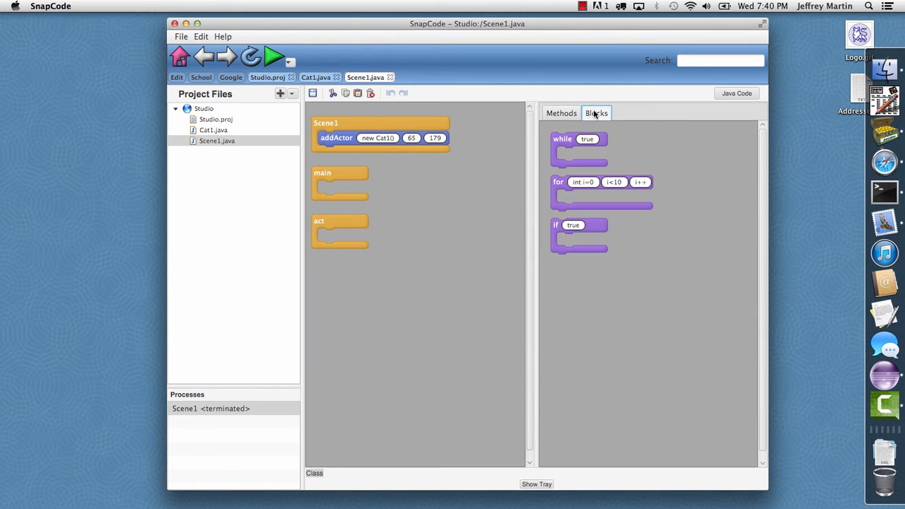
pyautogui.moveTo(579, 139); pyautogui.dragTo(427, 186)
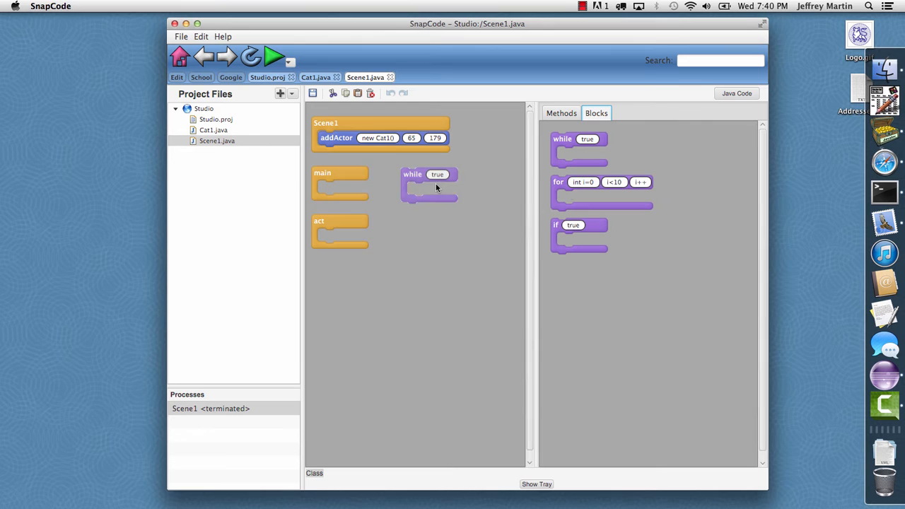
pyautogui.moveTo(427, 186); pyautogui.dragTo(343, 198)
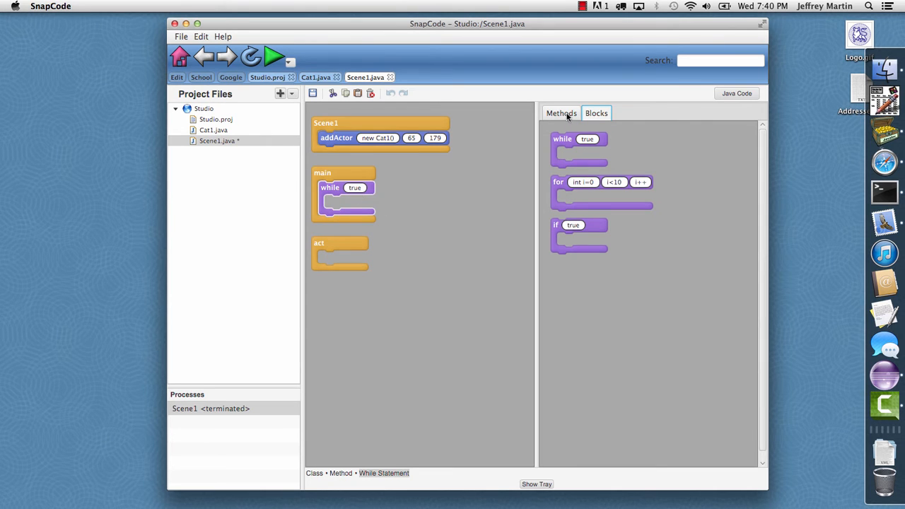
pyautogui.click(562, 113)
pyautogui.write('getConsole')
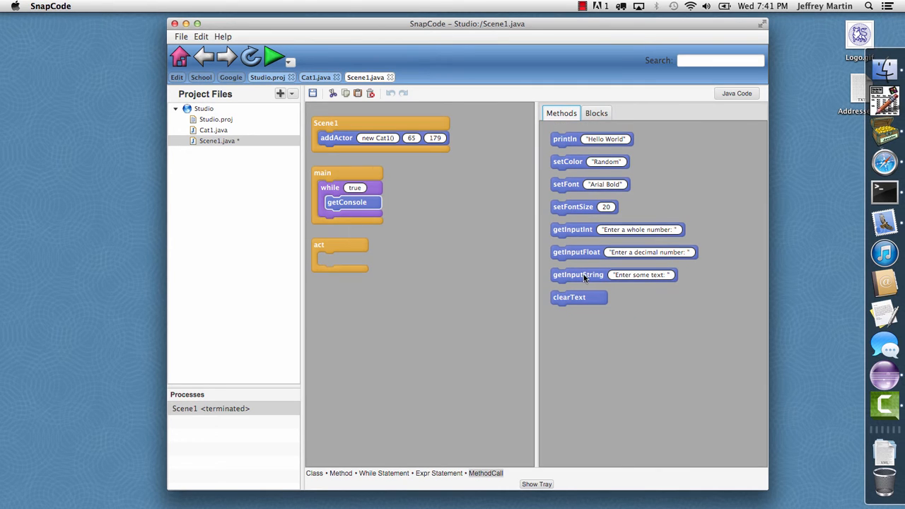
pyautogui.moveTo(577, 274); pyautogui.dragTo(398, 203)
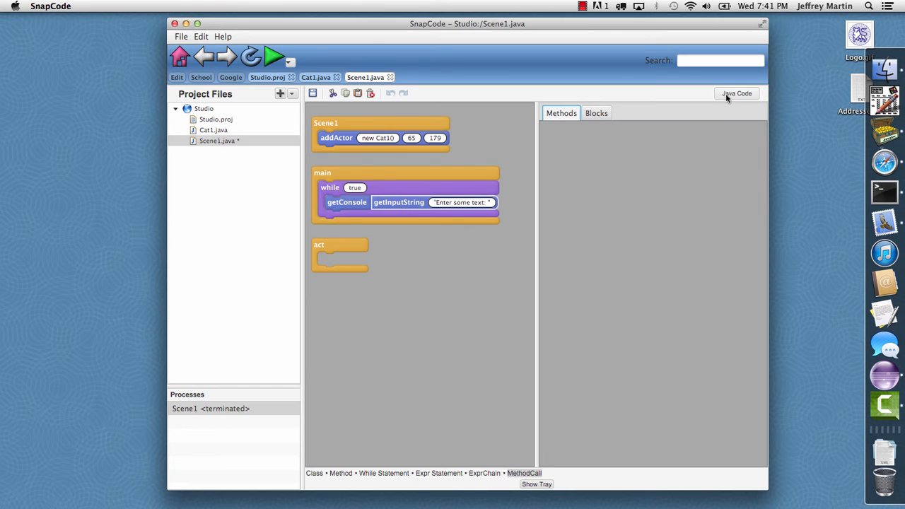
# In Java text, store the input in String color, prompt 'Enter a color name: ', and call setColor(color).
pyautogui.click(735, 92)
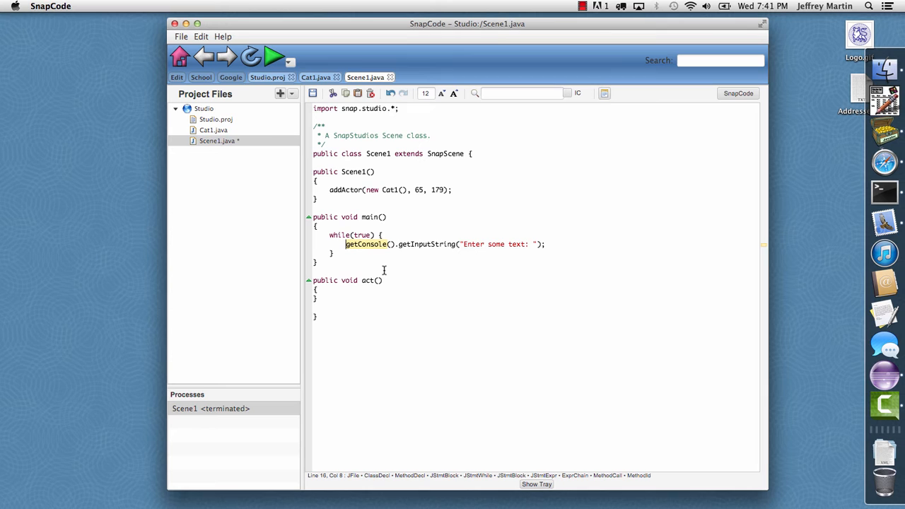
pyautogui.write('Color')
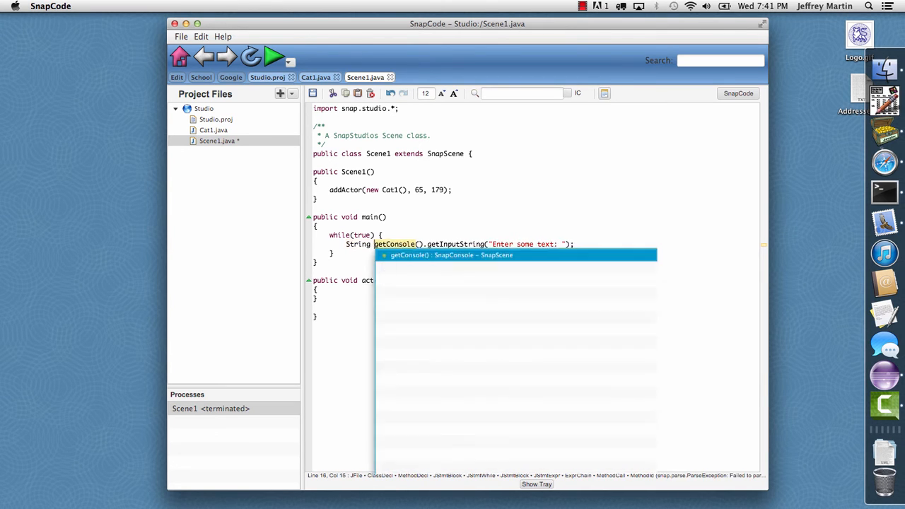
pyautogui.write('color =')
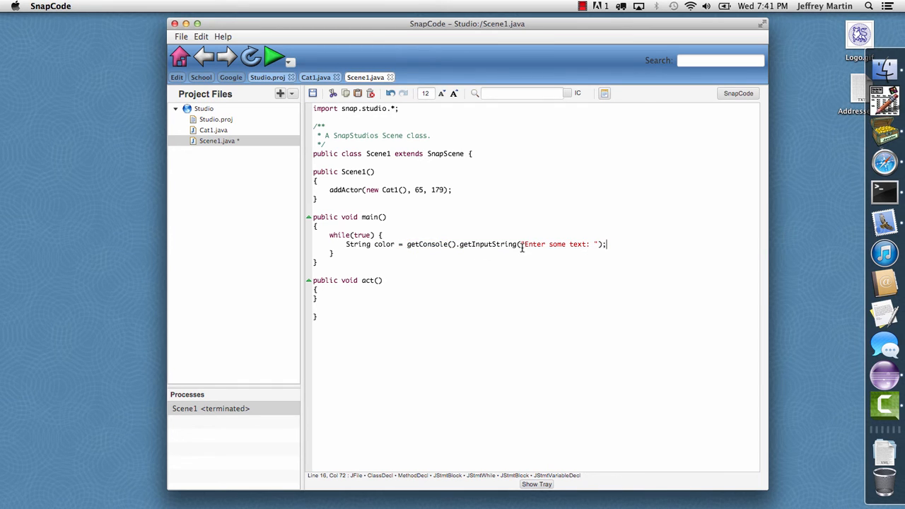
pyautogui.doubleClick(556, 244)
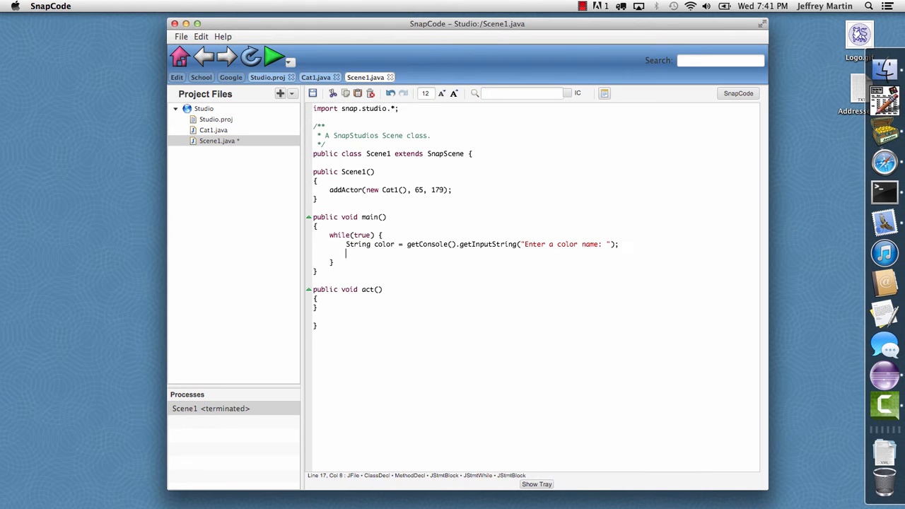
pyautogui.write('setColor(color);')
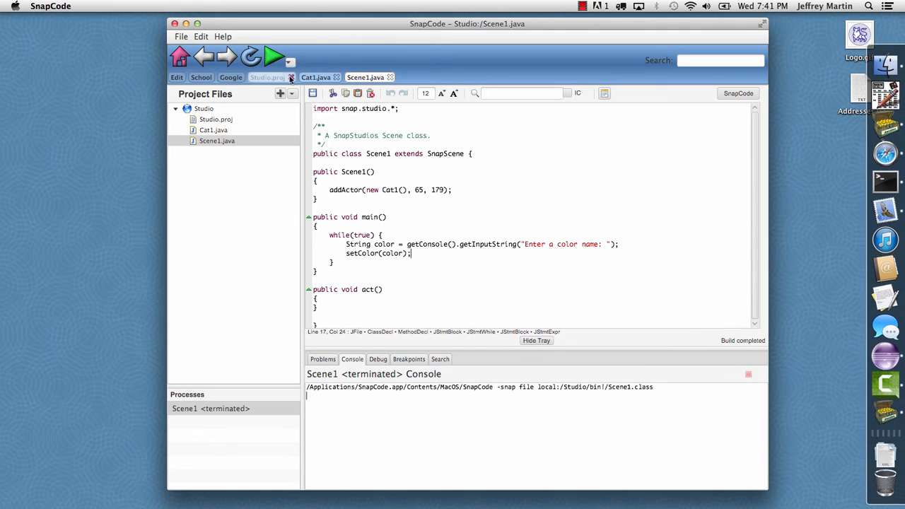
# Run Scene1 and enter colour names like yellow and gold to recolour the background.
pyautogui.click(278, 54)
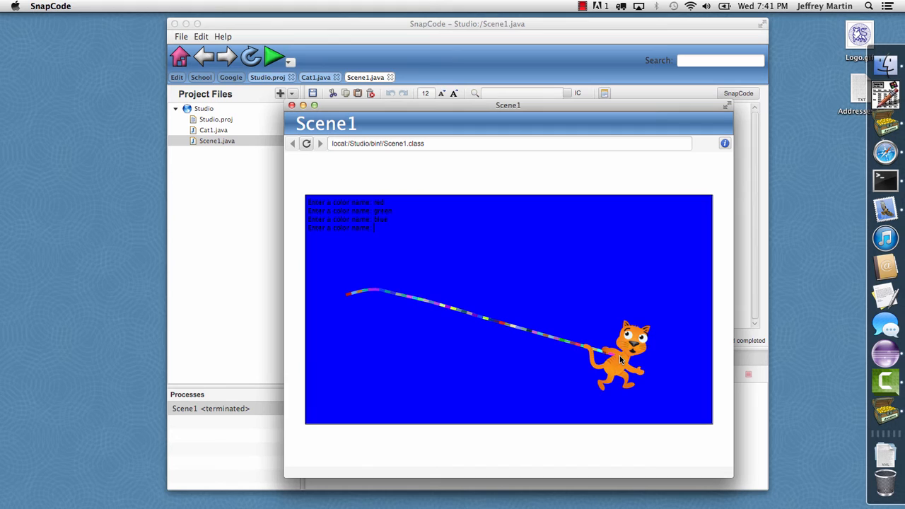
pyautogui.write('yellow')
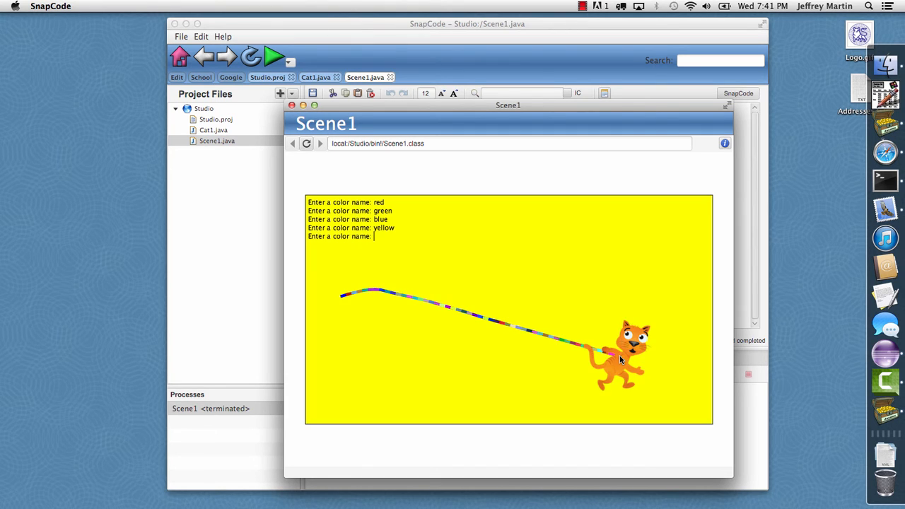
pyautogui.write('gold')
pyautogui.write('pink')
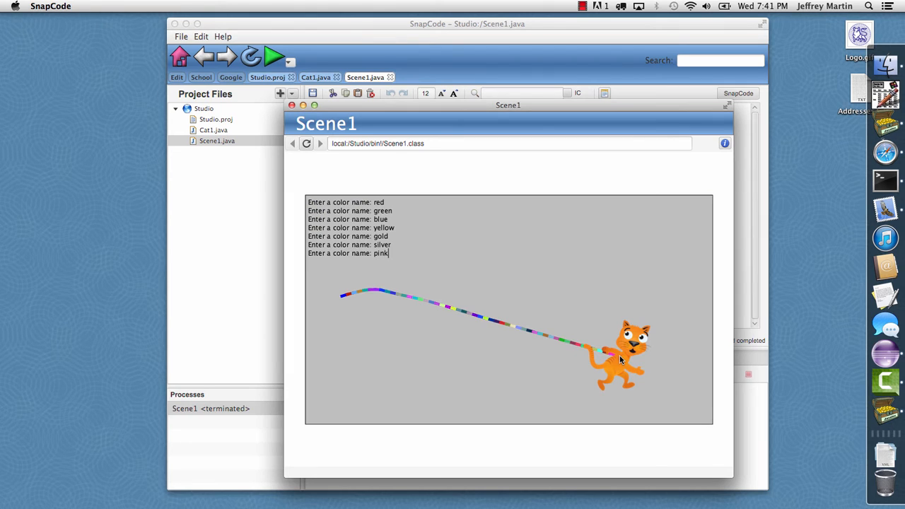
pyautogui.write('light')
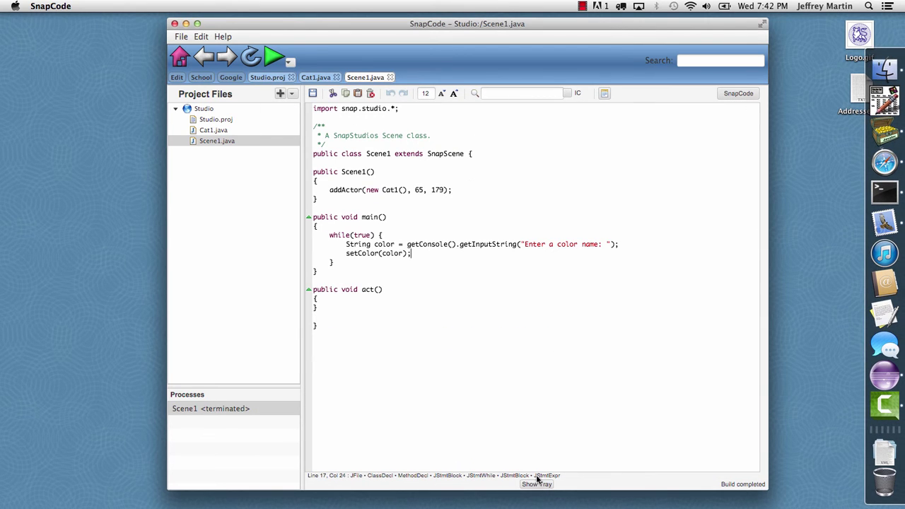
# Show the console, review the compile problems, and remove the stray 'cc' edit near setColor(color).
pyautogui.click(536, 483)
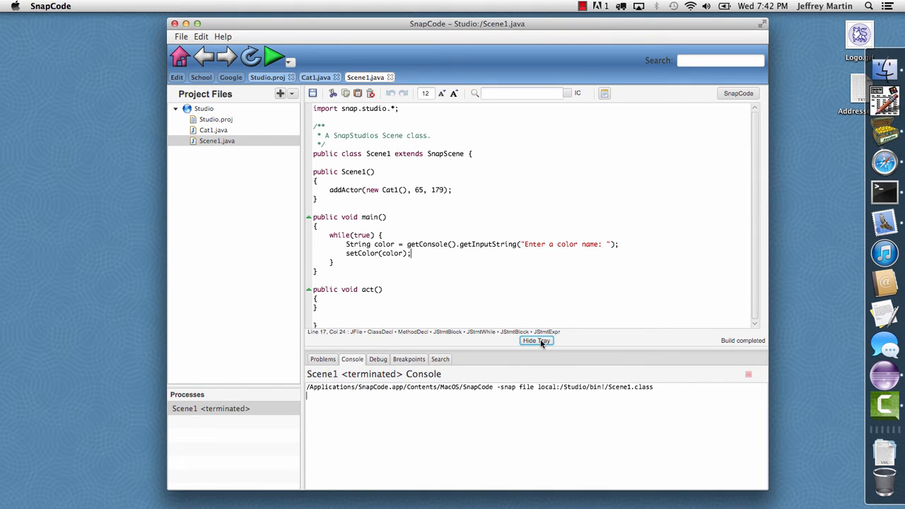
pyautogui.click(322, 359)
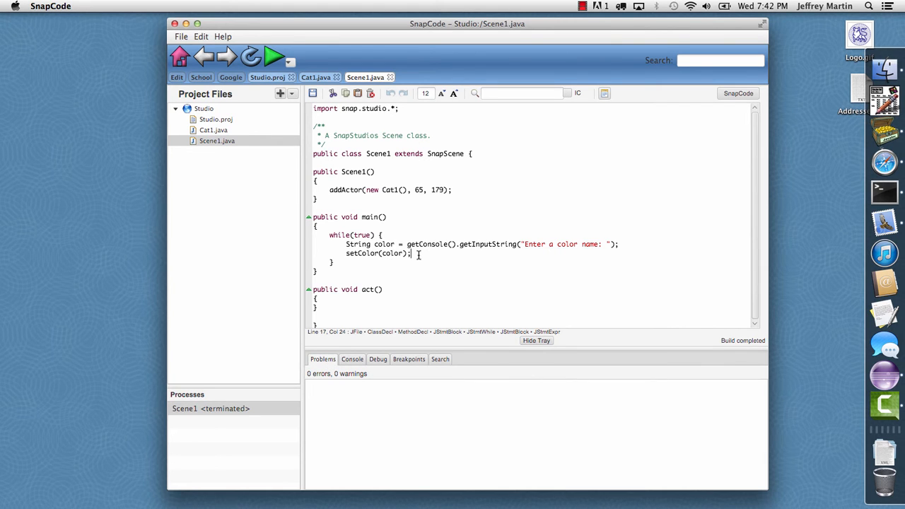
pyautogui.write('cc')
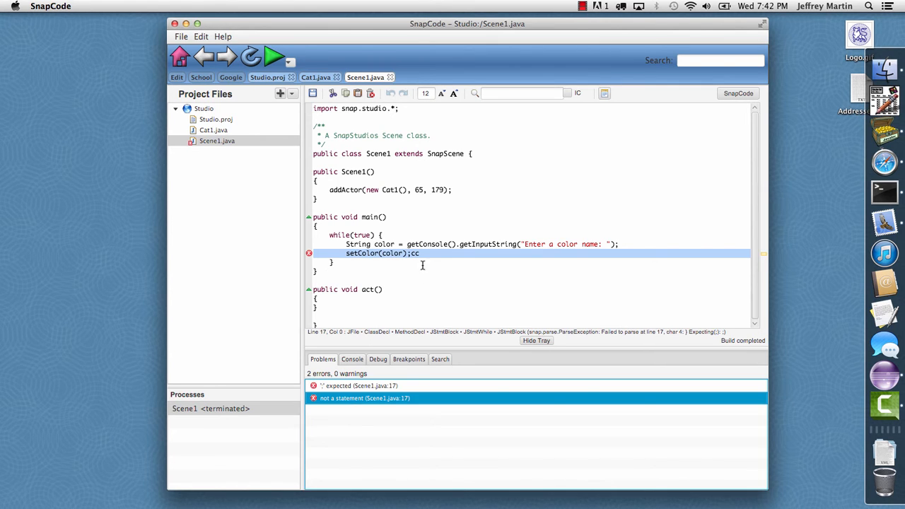
pyautogui.press('BackSpace')
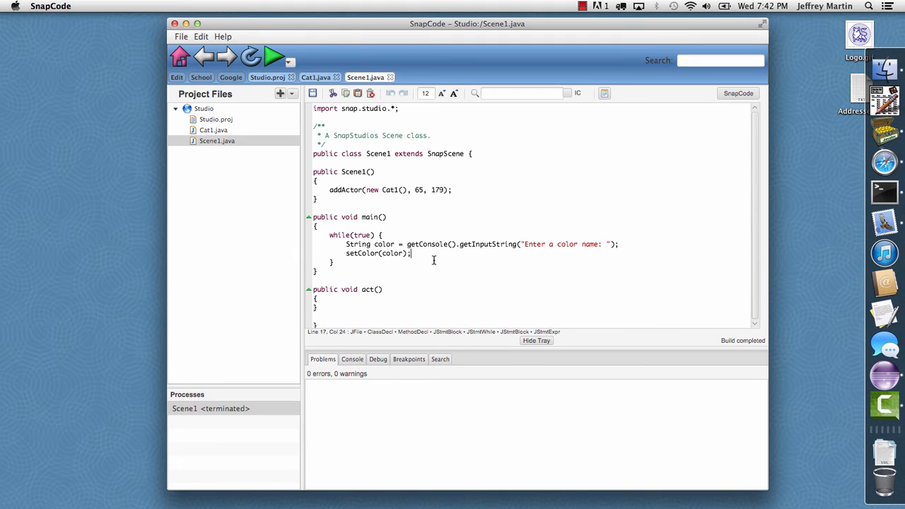
pyautogui.click(352, 359)
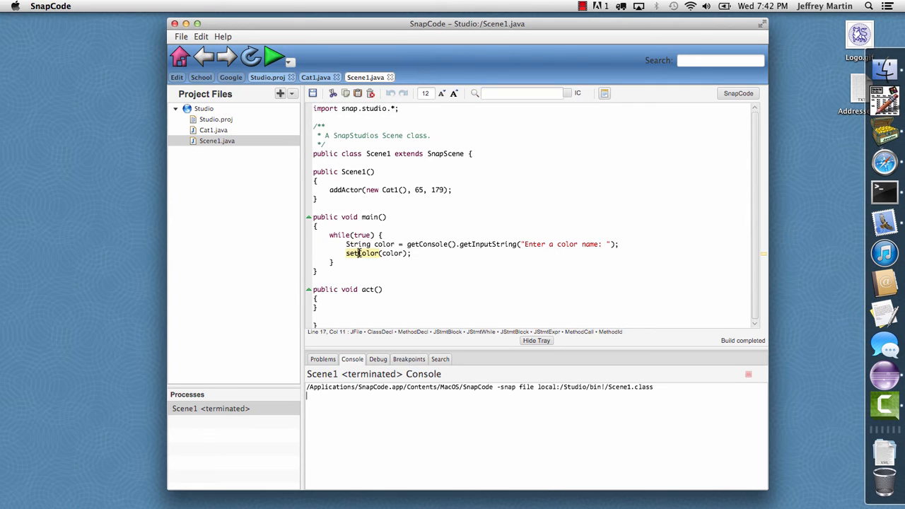
# Collapse the Problems/Console tray so Scene1's colour-name loop fills the editor.
pyautogui.click(536, 340)
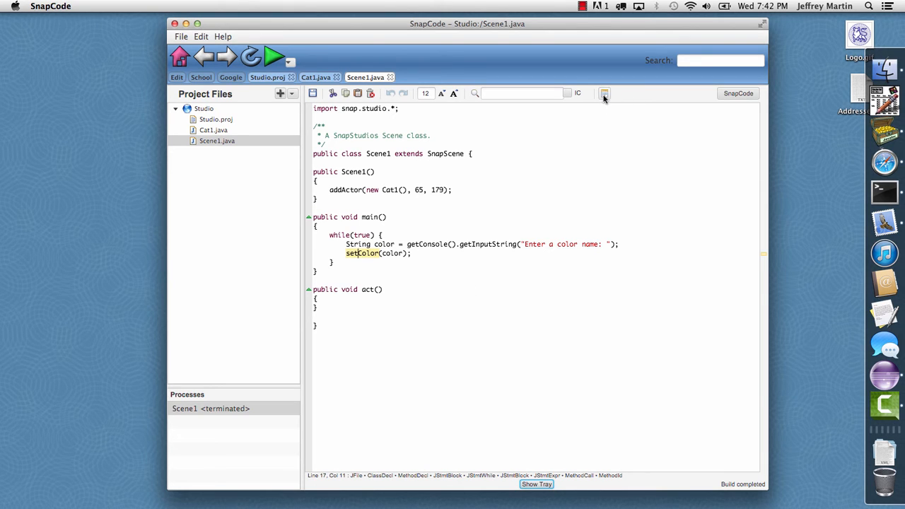
pyautogui.click(604, 93)
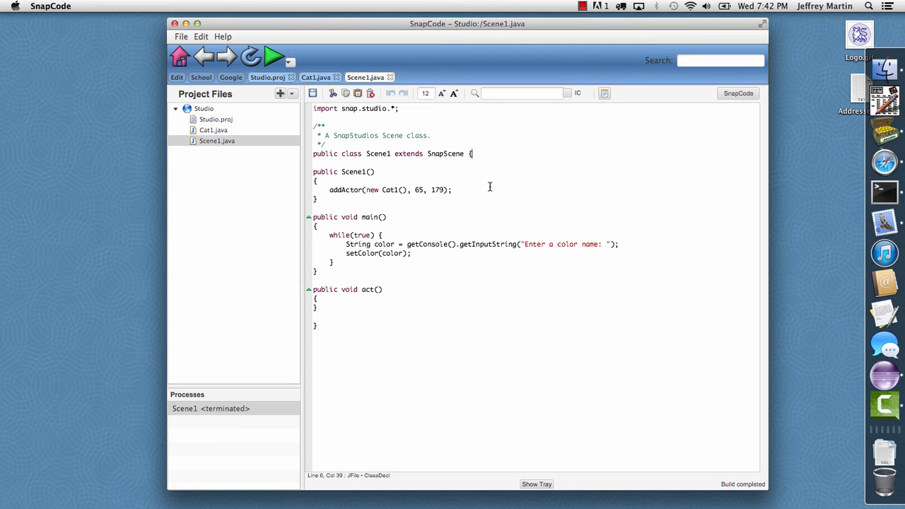
pyautogui.moveTo(716, 188)
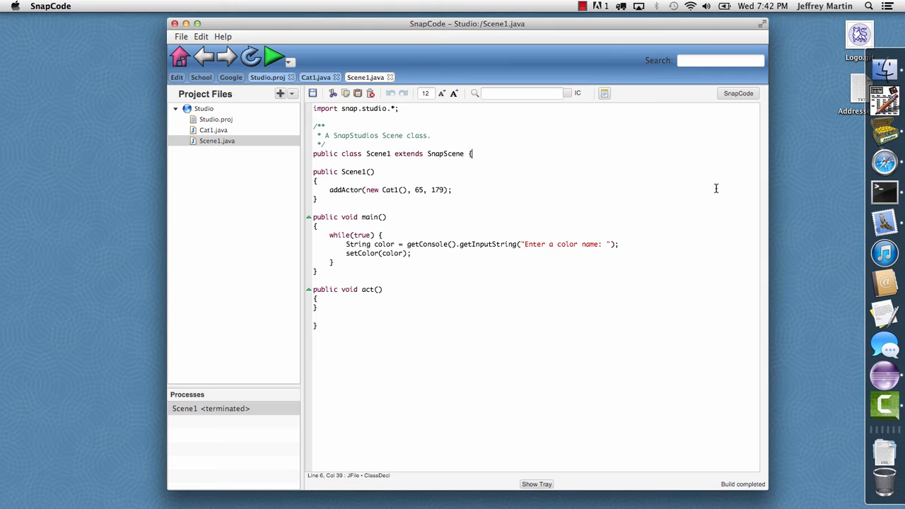
pyautogui.moveTo(545, 237)
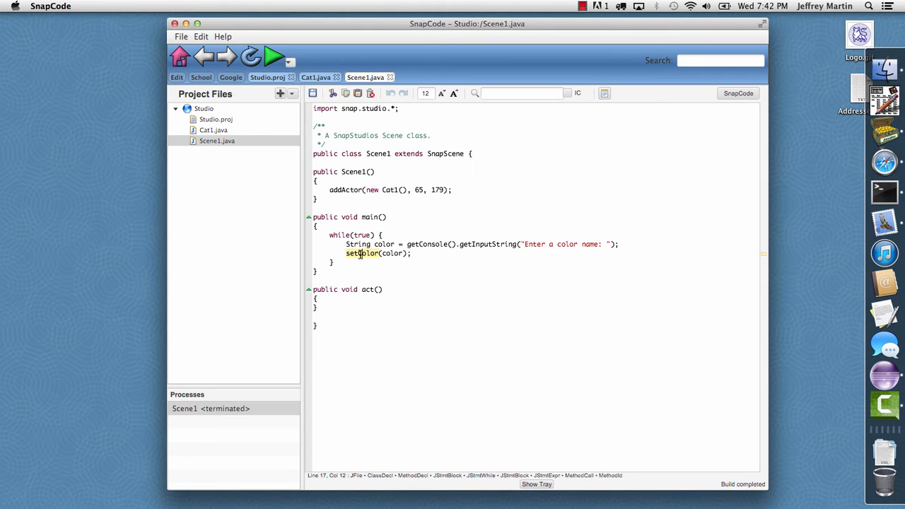
pyautogui.click(357, 244)
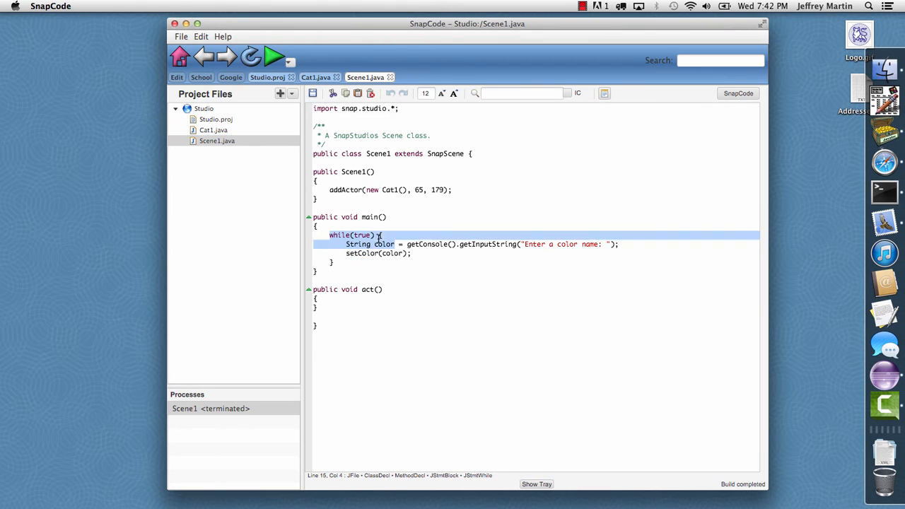
pyautogui.click(356, 243)
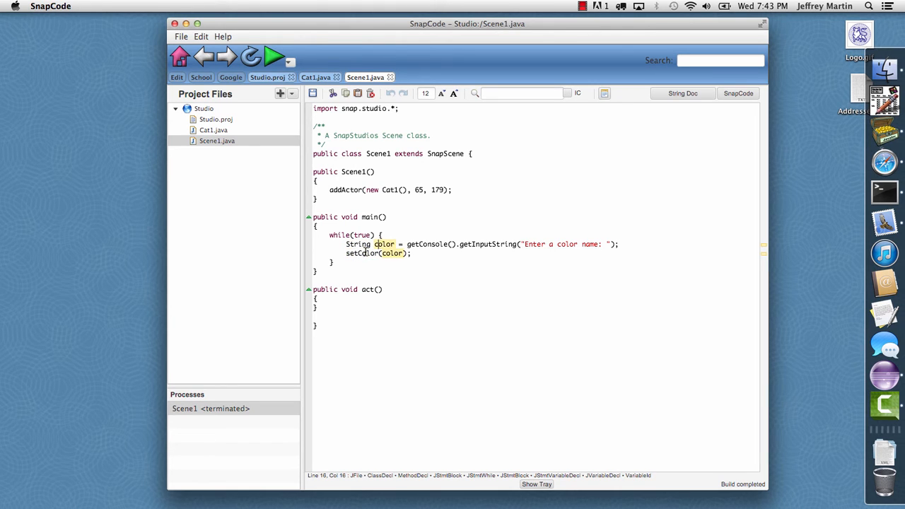
pyautogui.moveTo(422, 260)
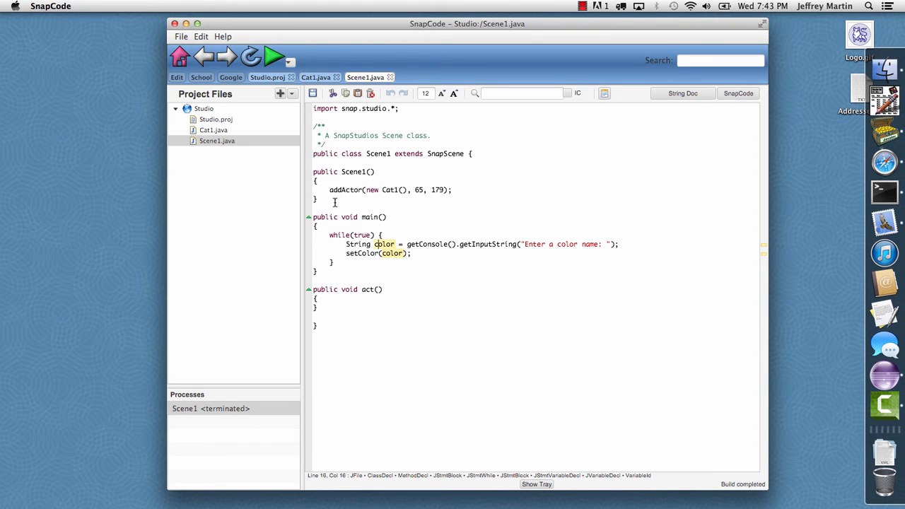
pyautogui.moveTo(313, 249)
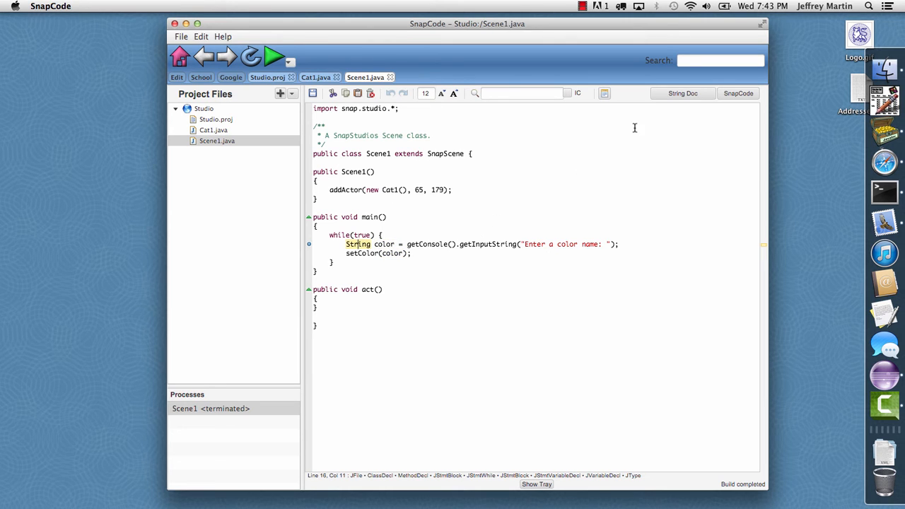
pyautogui.moveTo(659, 116)
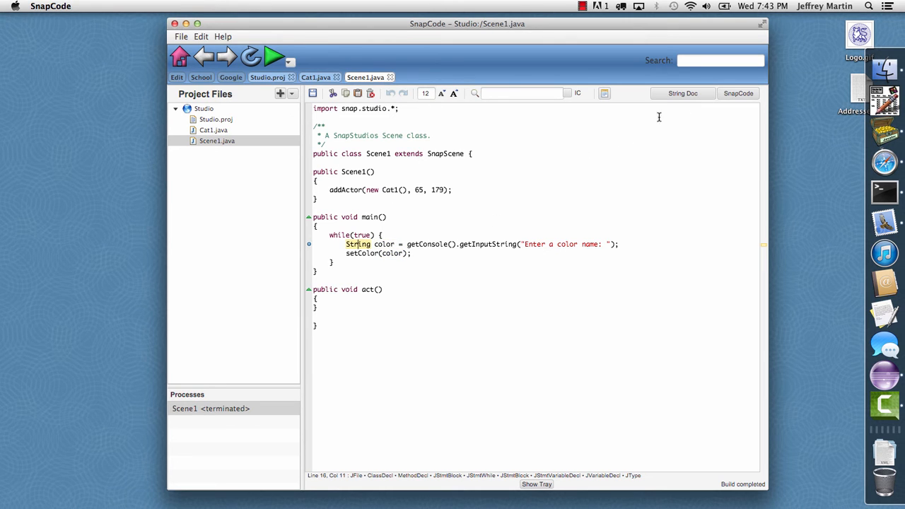
pyautogui.click(682, 93)
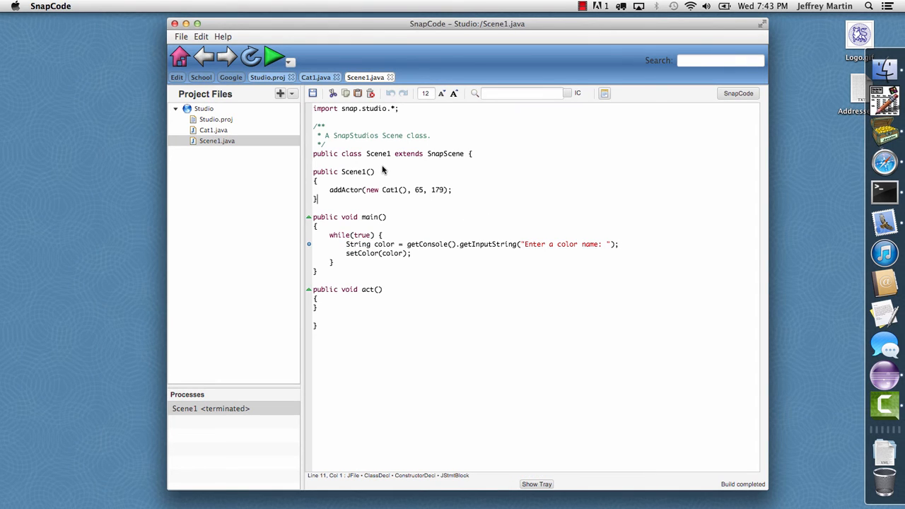
pyautogui.moveTo(284, 112)
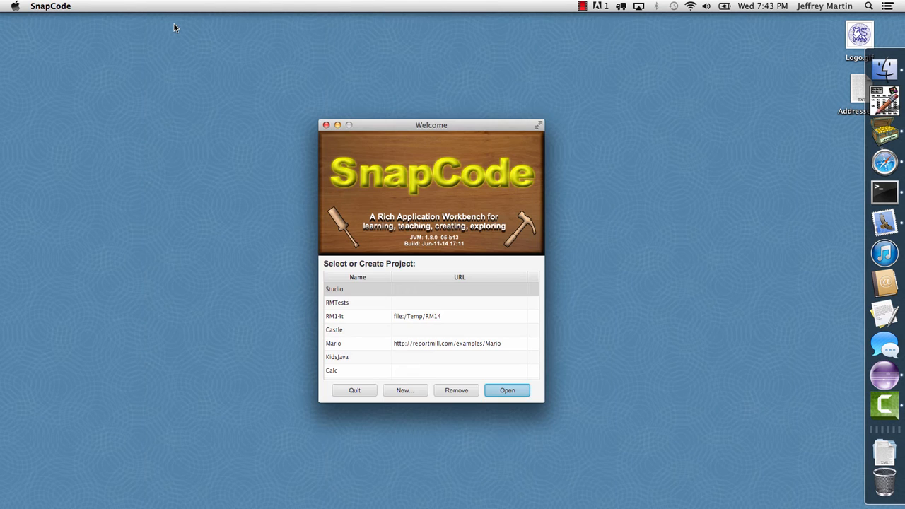
pyautogui.moveTo(345, 342)
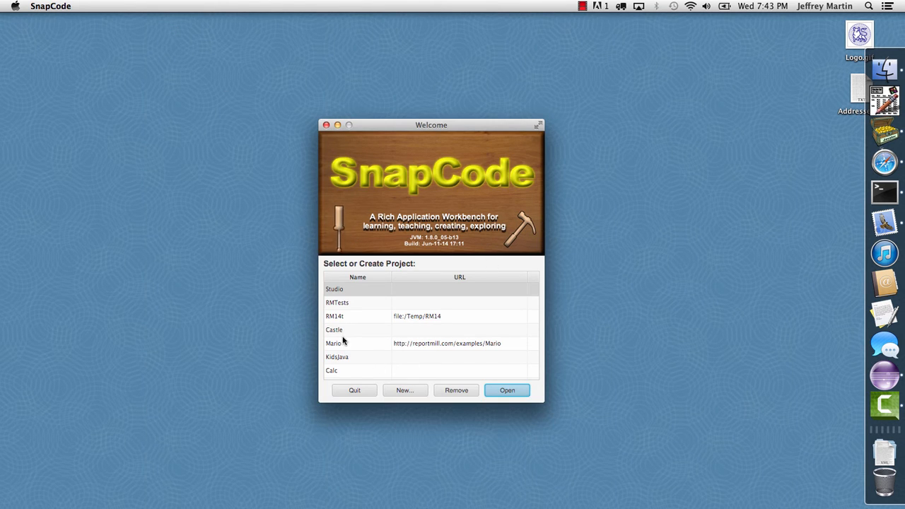
# Create the Asteroids project from the Welcome window and open its settings.
pyautogui.click(405, 390)
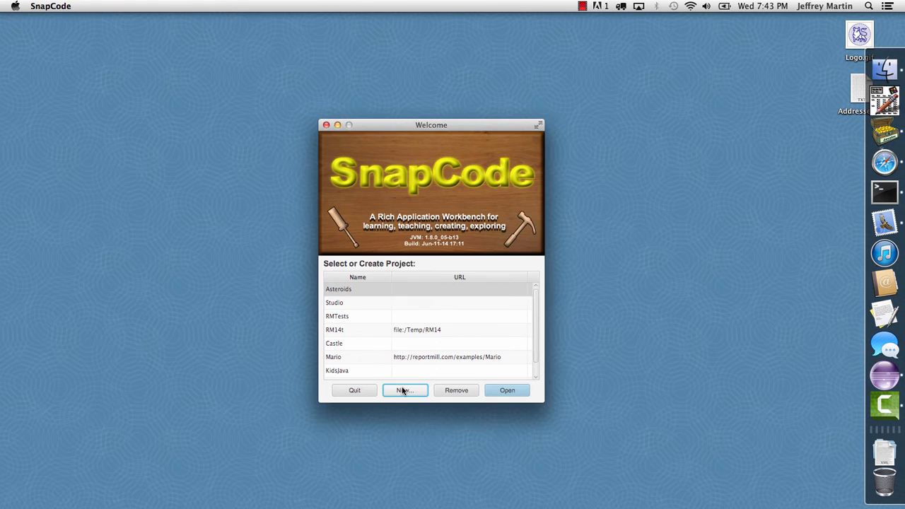
pyautogui.click(507, 390)
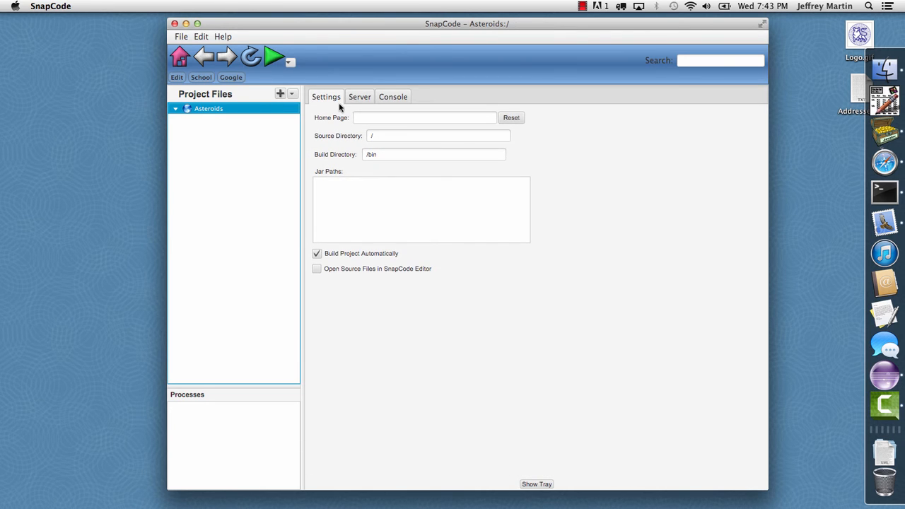
pyautogui.click(360, 97)
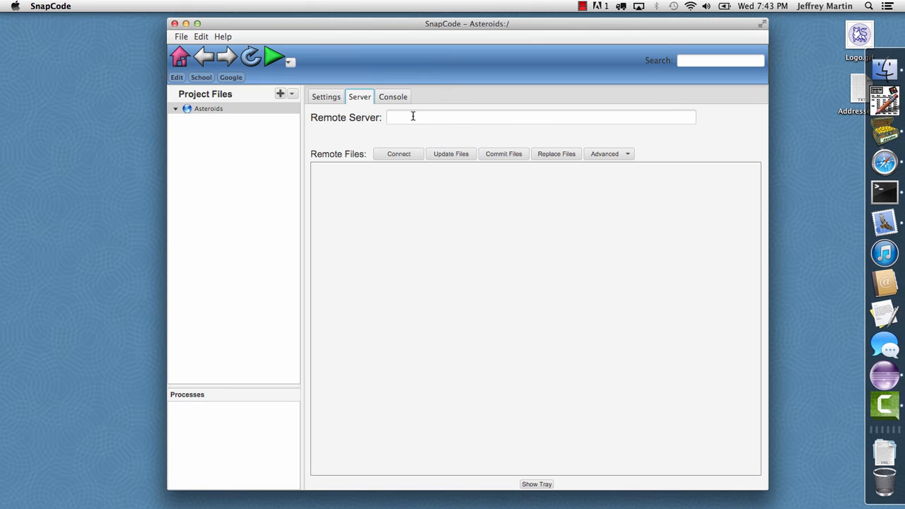
pyautogui.write('http')
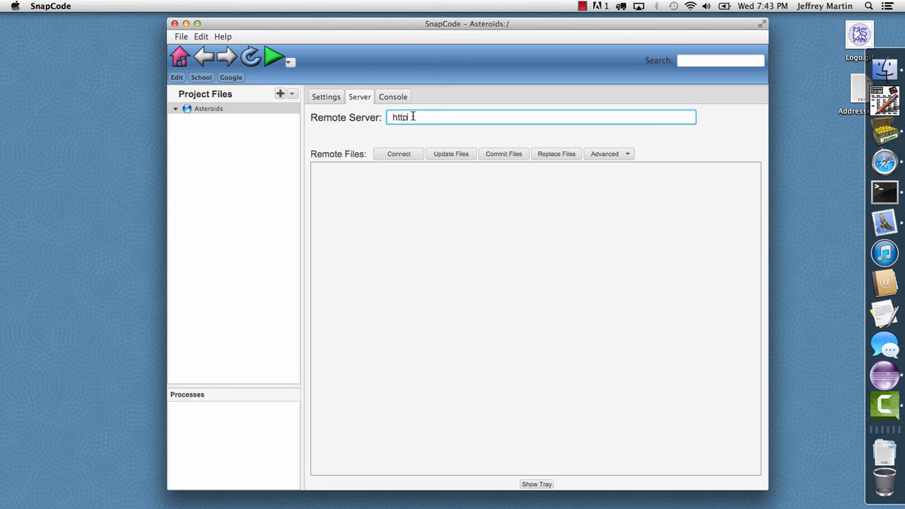
pyautogui.write('://reportmill.com/')
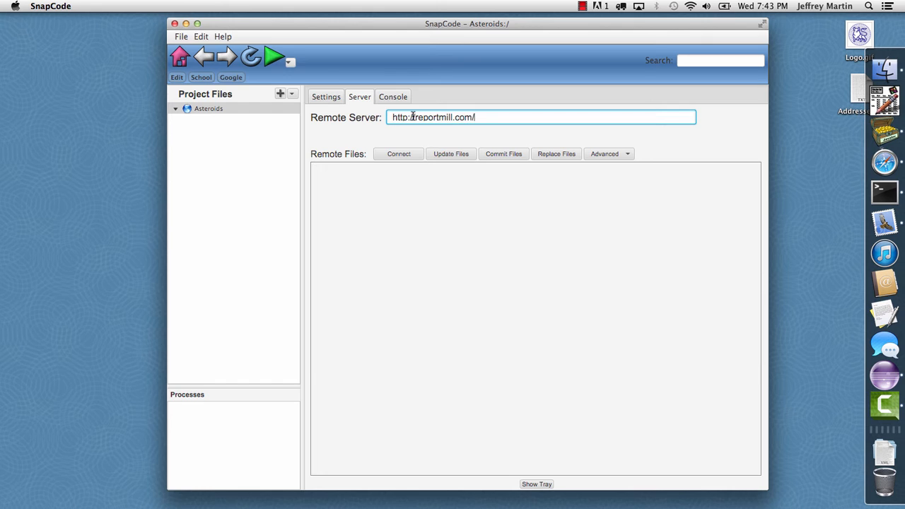
pyautogui.write('examples/A')
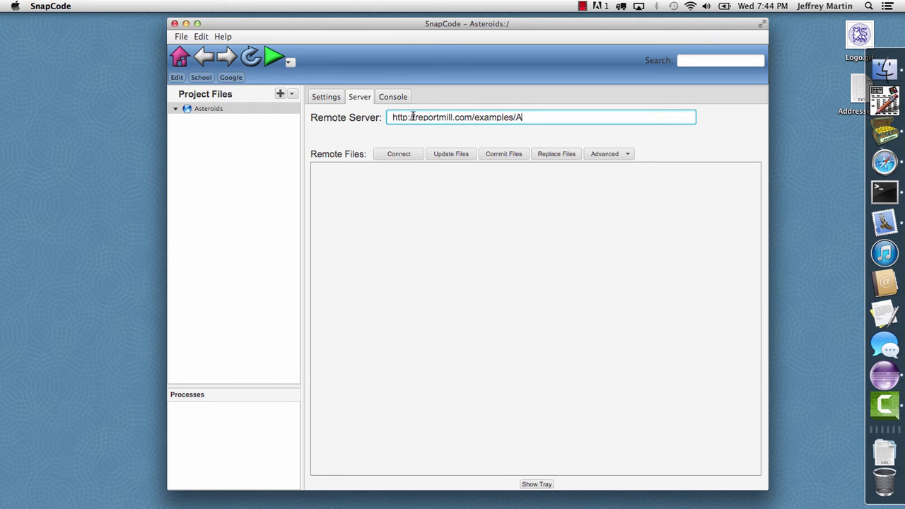
pyautogui.write('steroids')
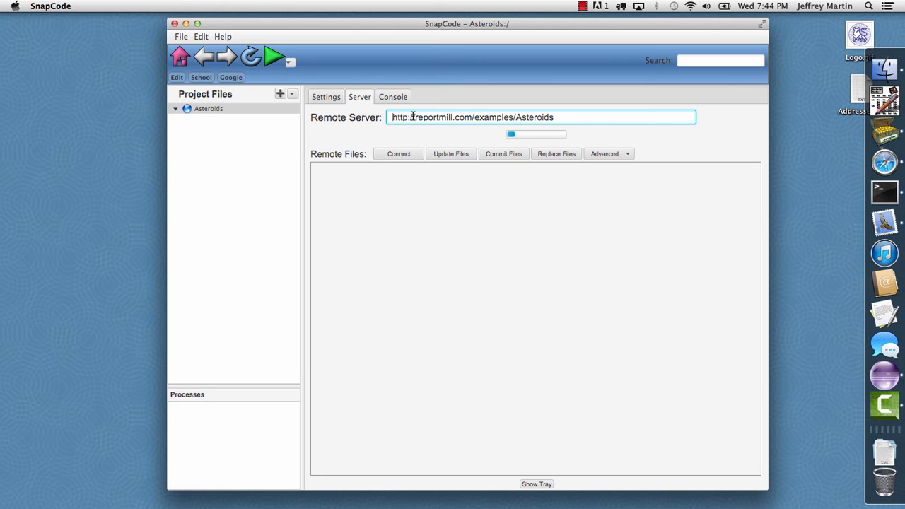
pyautogui.click(397, 153)
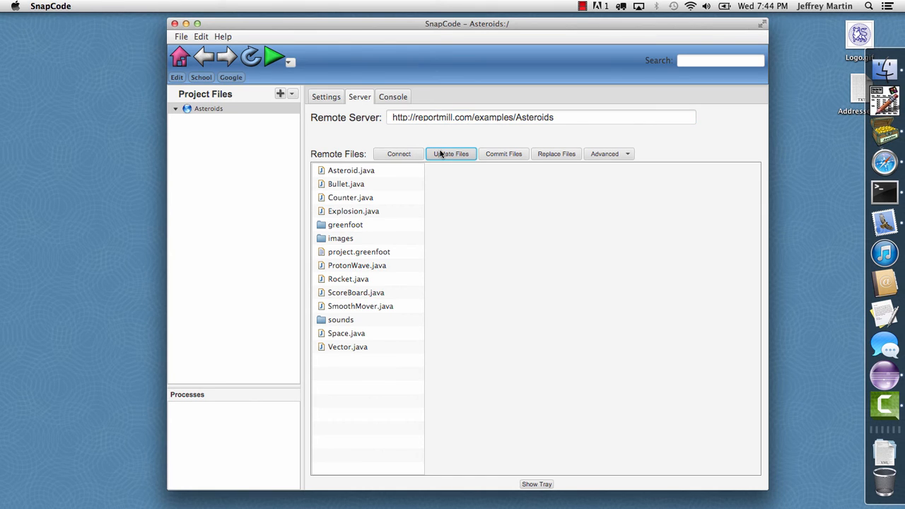
pyautogui.click(450, 154)
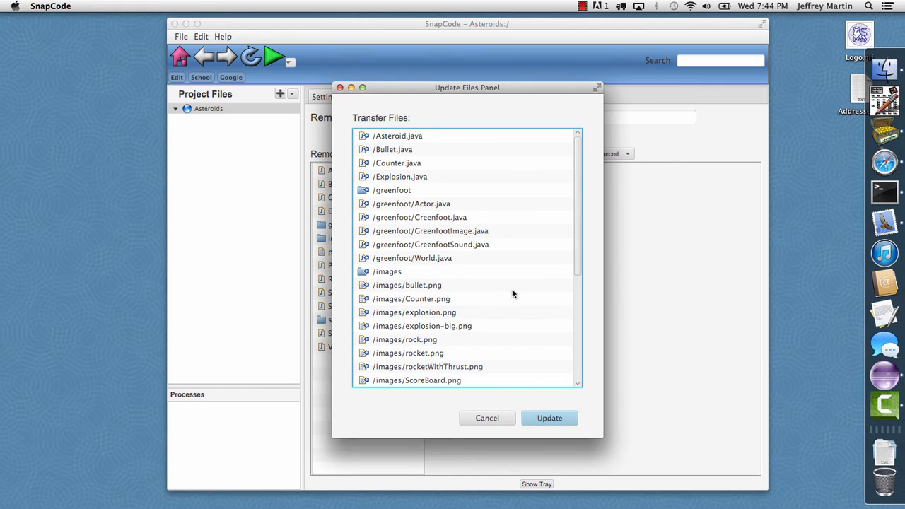
# Download the listed remote Asteroids files and open Asteroid.java's source.
pyautogui.click(550, 418)
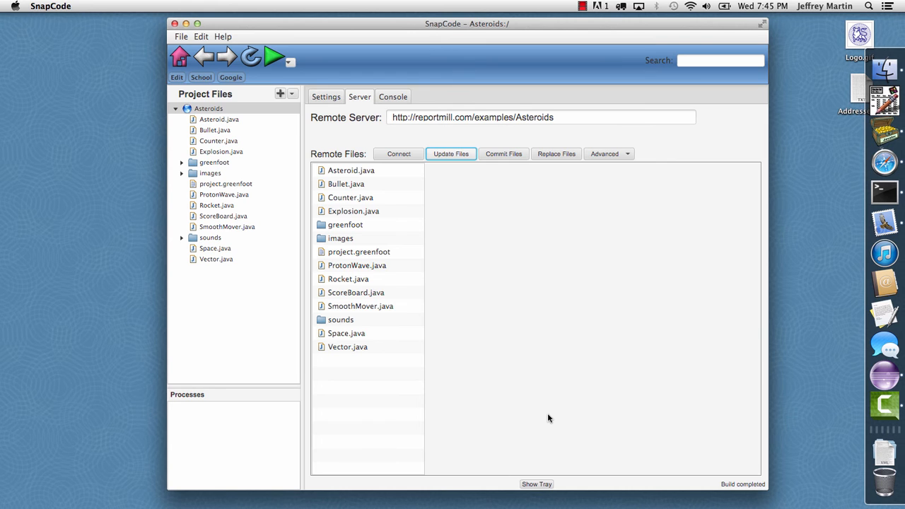
pyautogui.doubleClick(214, 130)
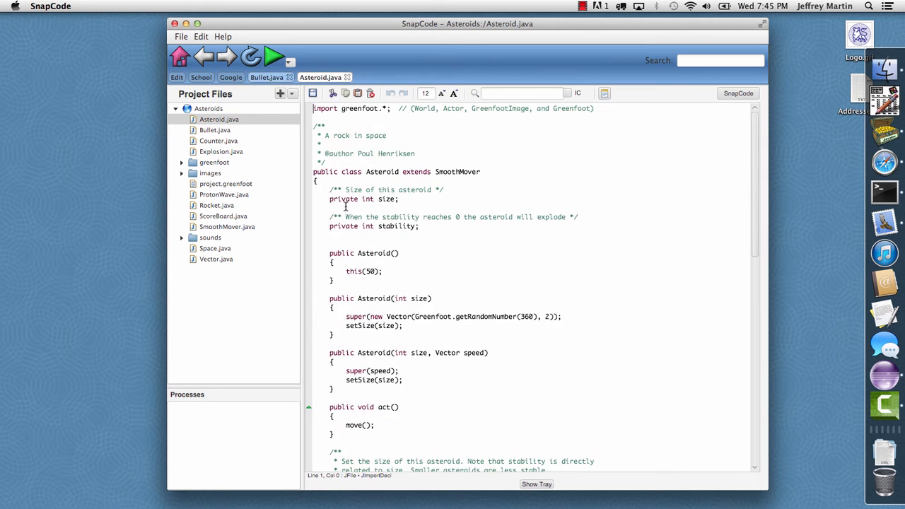
# Preview bullet.png and explosion.png from the images folder.
pyautogui.scroll(-3)
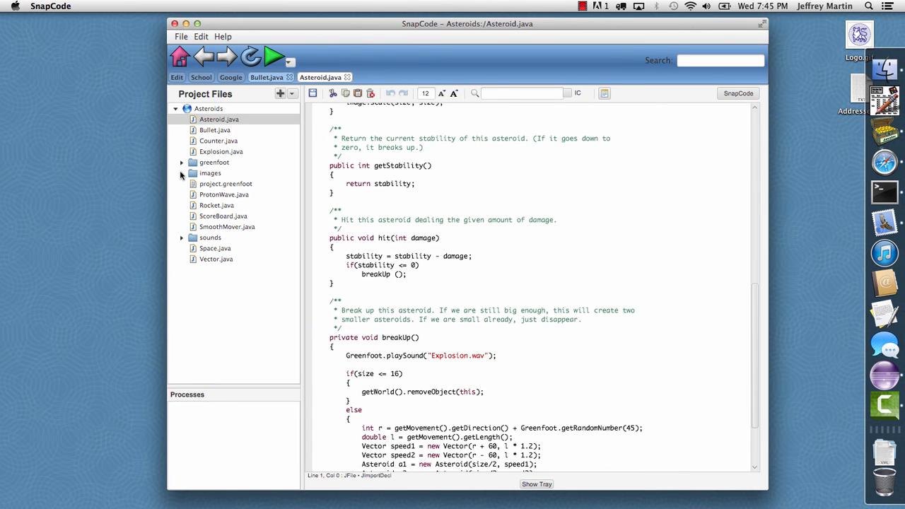
pyautogui.click(182, 173)
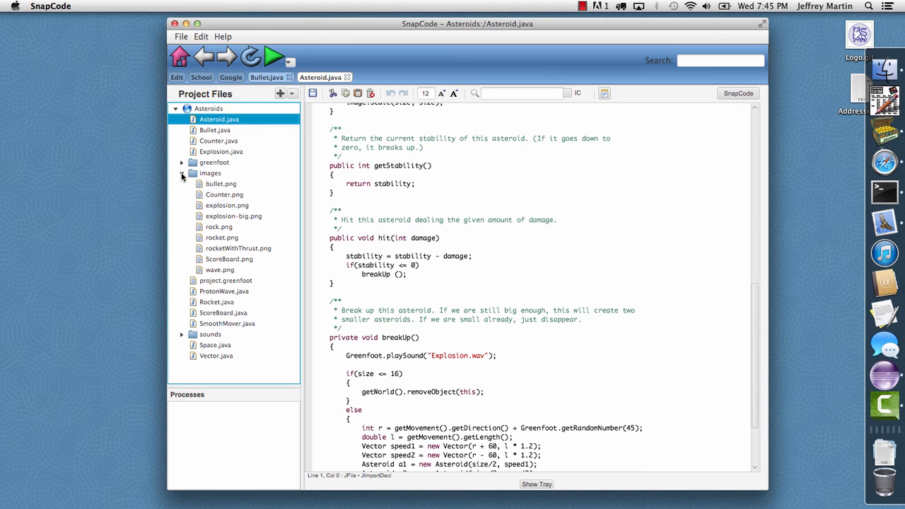
pyautogui.click(221, 184)
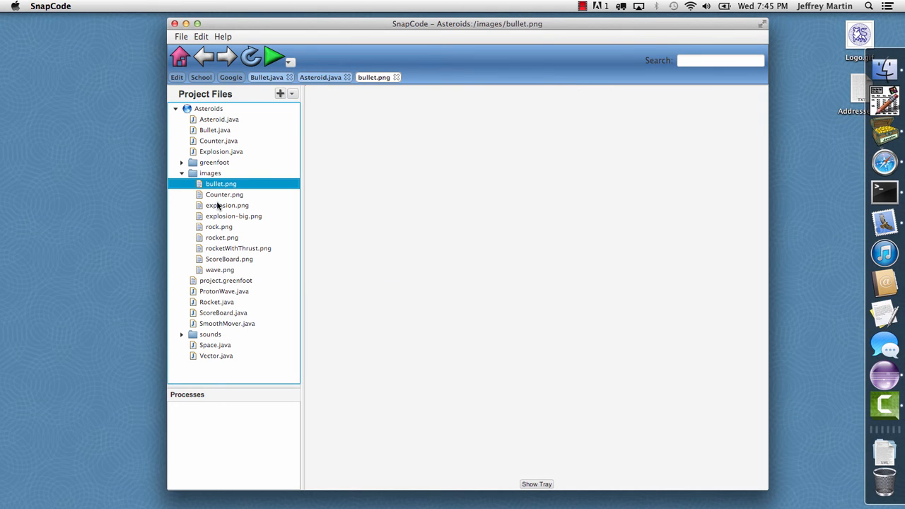
pyautogui.click(227, 205)
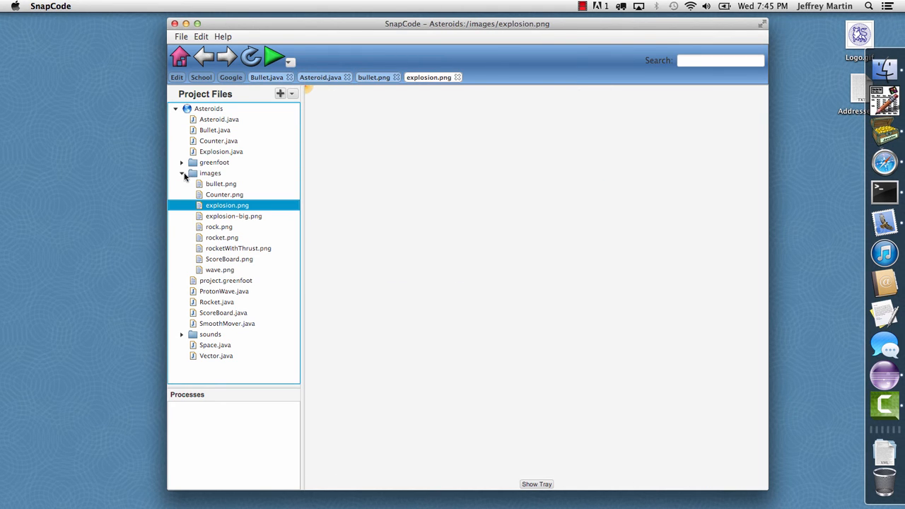
pyautogui.click(209, 172)
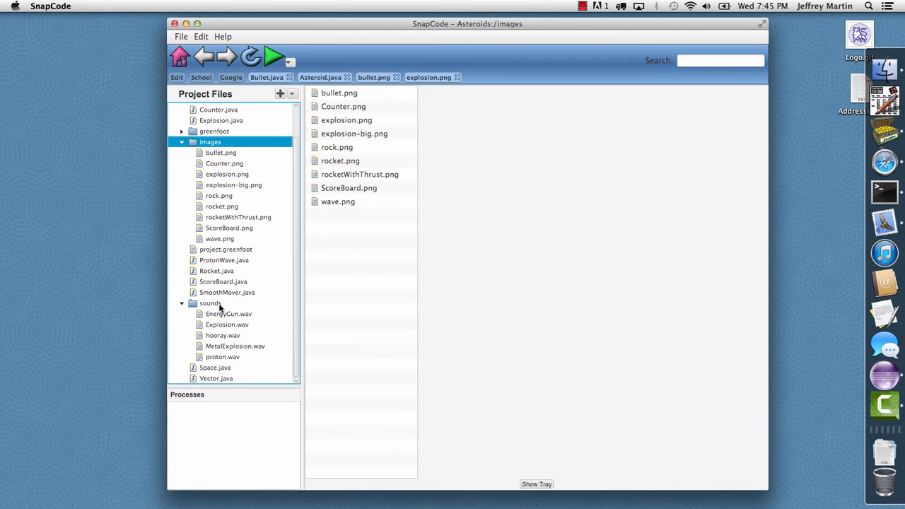
# Play the EnergyGun.wav and Explosion.wav sounds from the sounds folder.
pyautogui.click(228, 314)
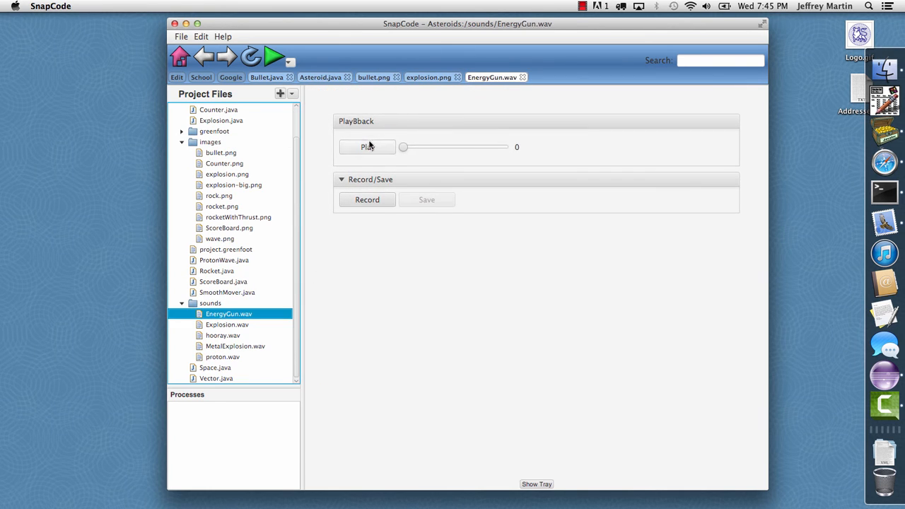
pyautogui.click(367, 147)
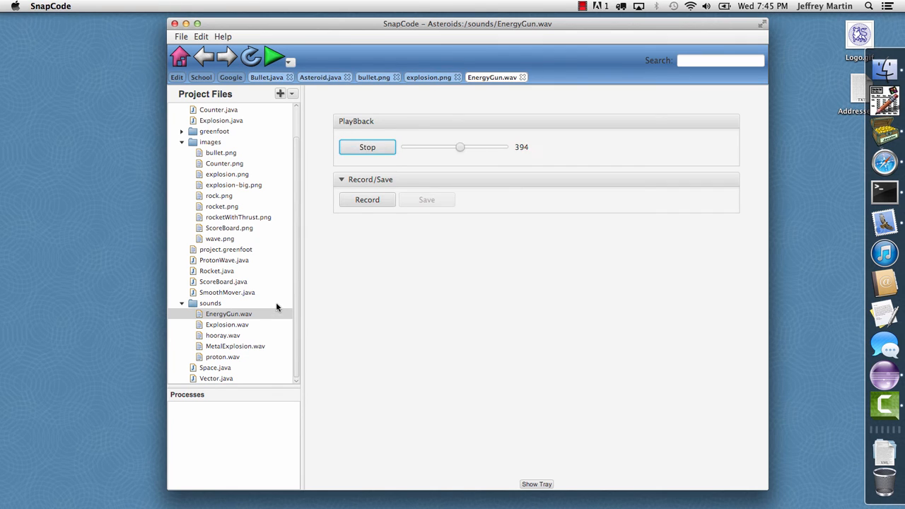
pyautogui.click(227, 324)
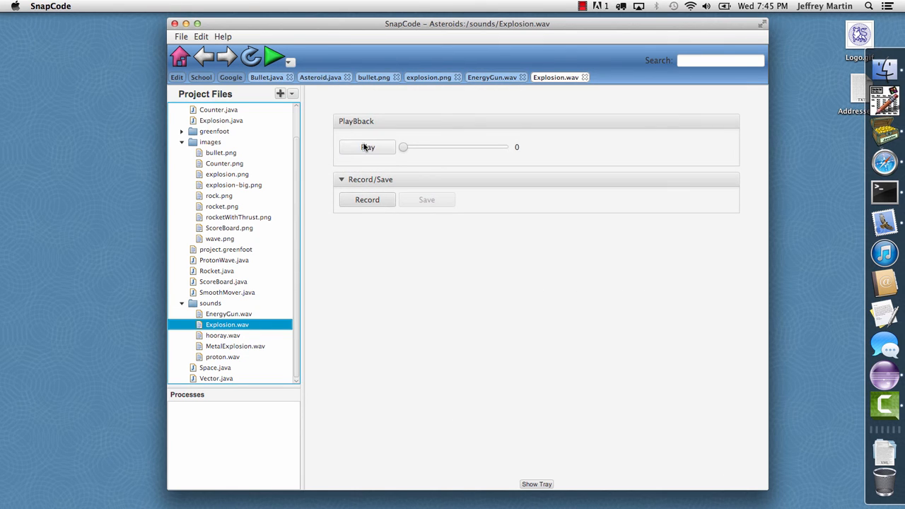
pyautogui.click(366, 147)
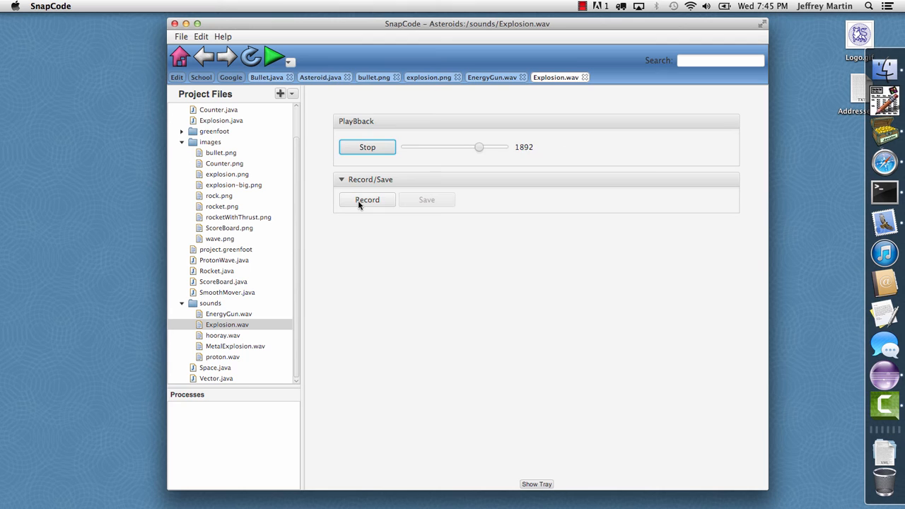
pyautogui.click(367, 147)
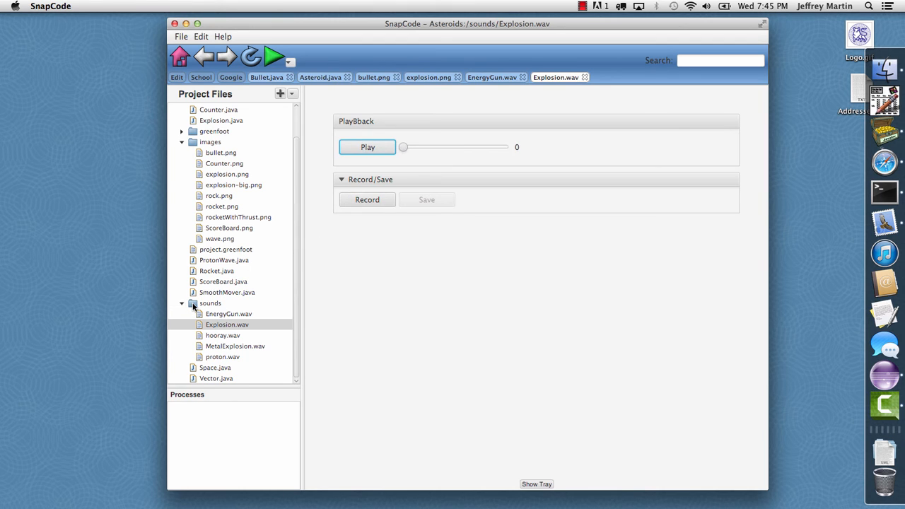
pyautogui.click(209, 303)
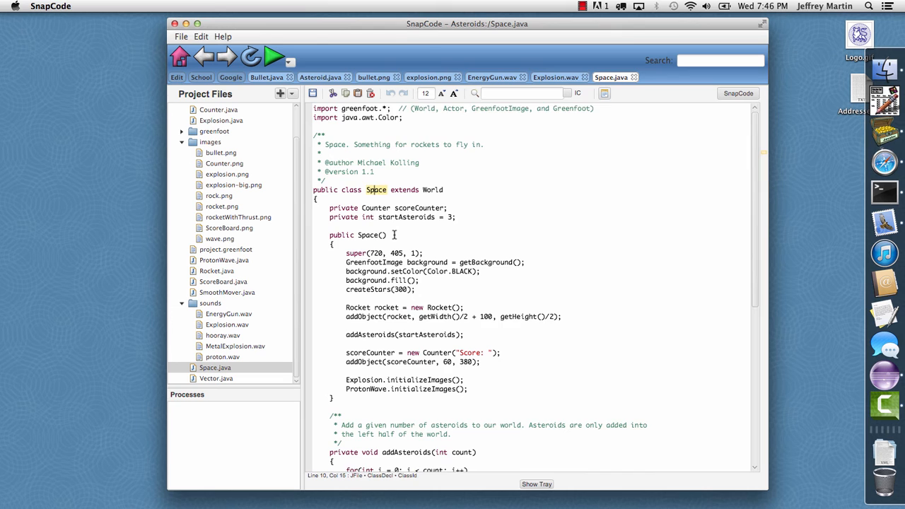
# Run Space.java to launch the Asteroids game, then close the game window.
pyautogui.scroll(-3)
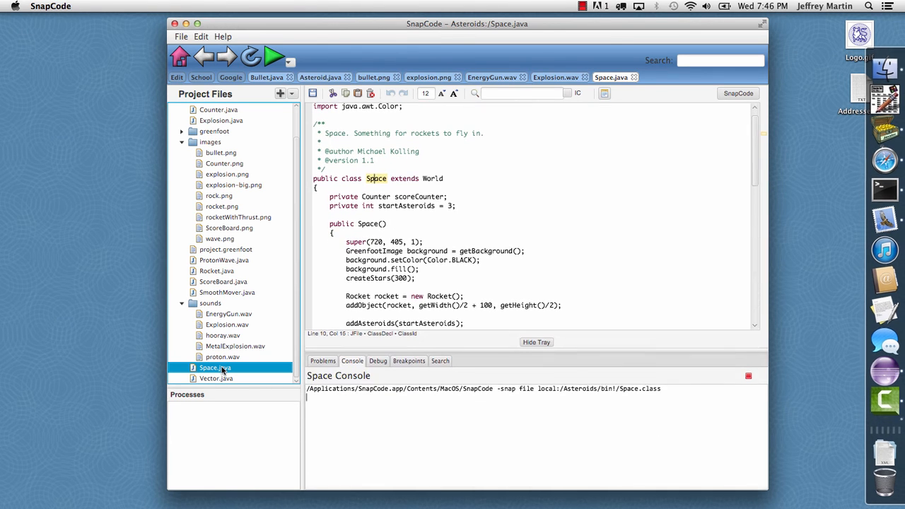
pyautogui.click(278, 57)
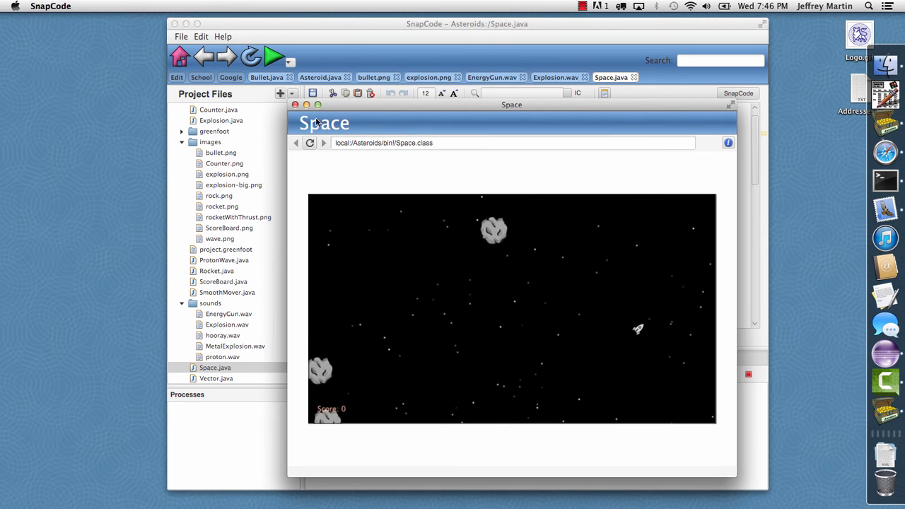
pyautogui.click(294, 104)
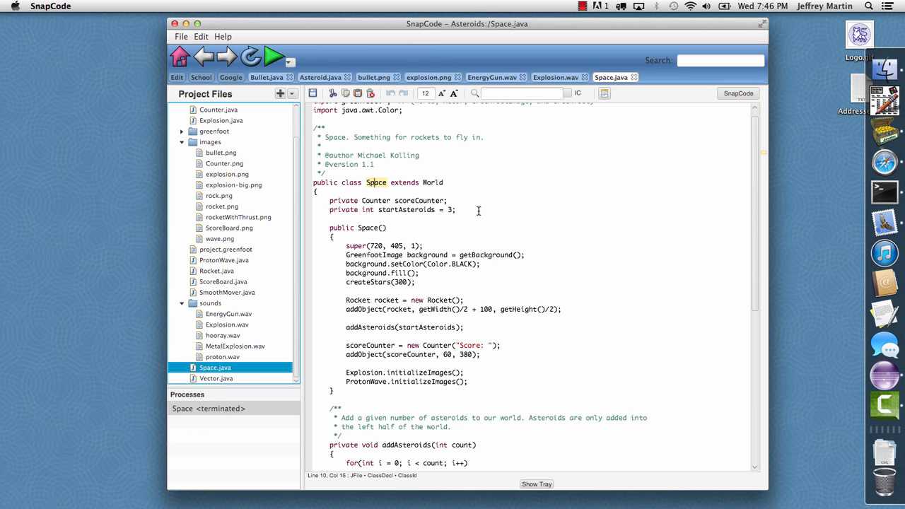
pyautogui.moveTo(224, 286)
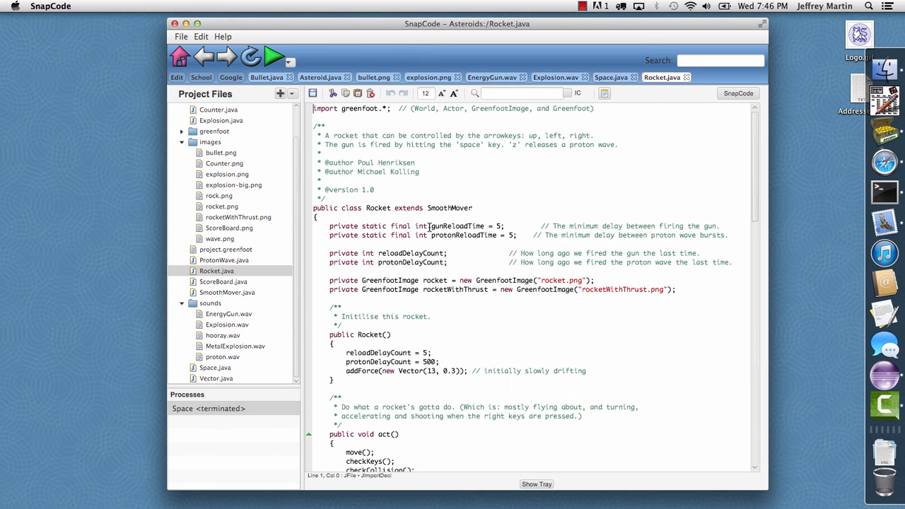
# Switch Rocket.java to graphical blocks and back to Java, then start loading Google.
pyautogui.click(737, 93)
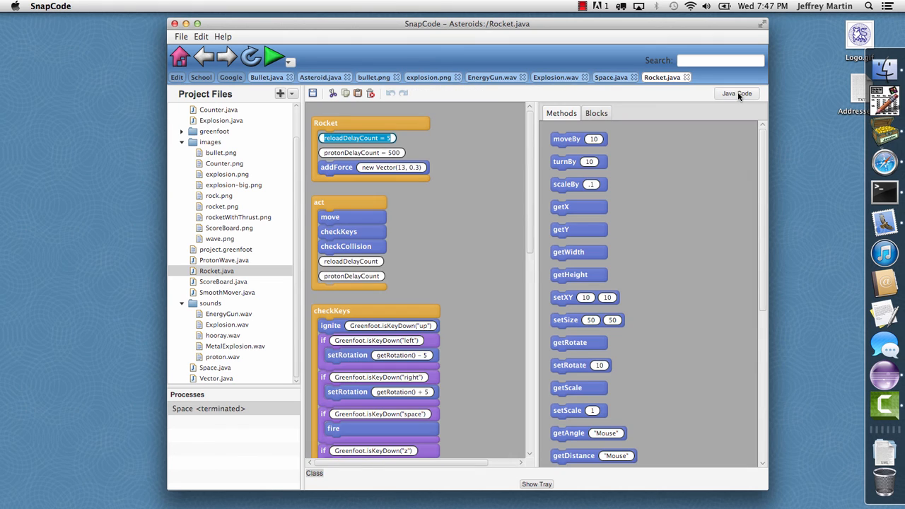
pyautogui.scroll(-3)
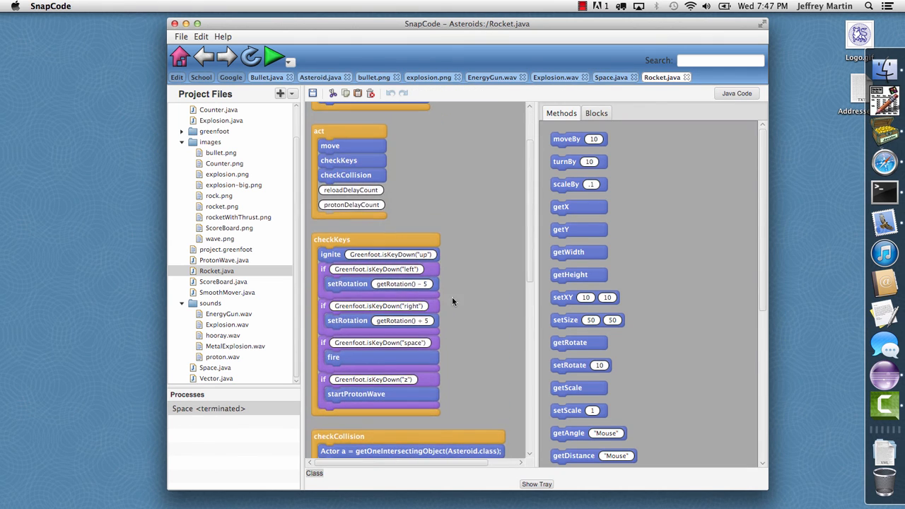
pyautogui.click(736, 92)
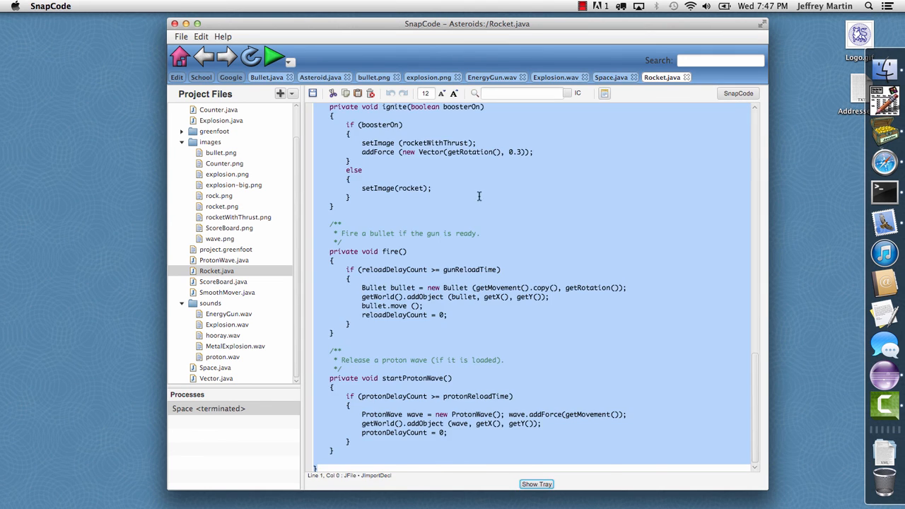
pyautogui.click(612, 77)
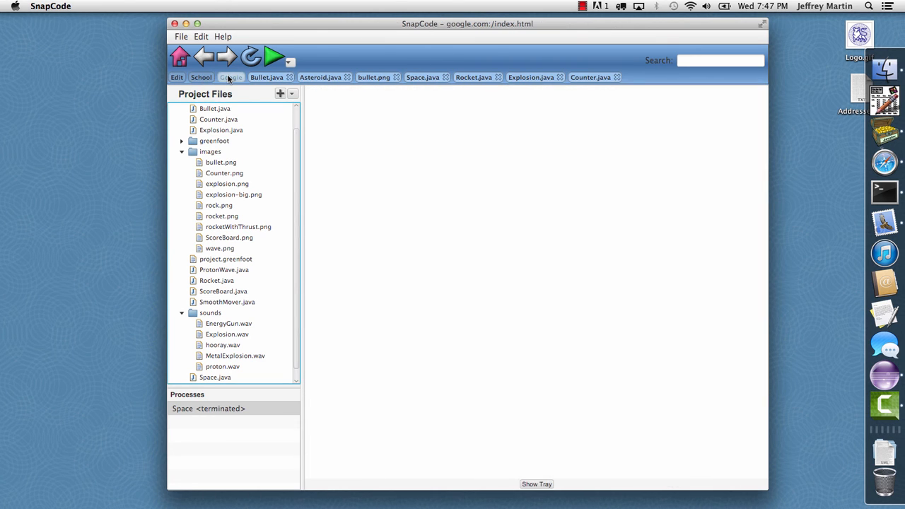
# Load the Google home page, then the Snap School tutorials page.
pyautogui.click(232, 77)
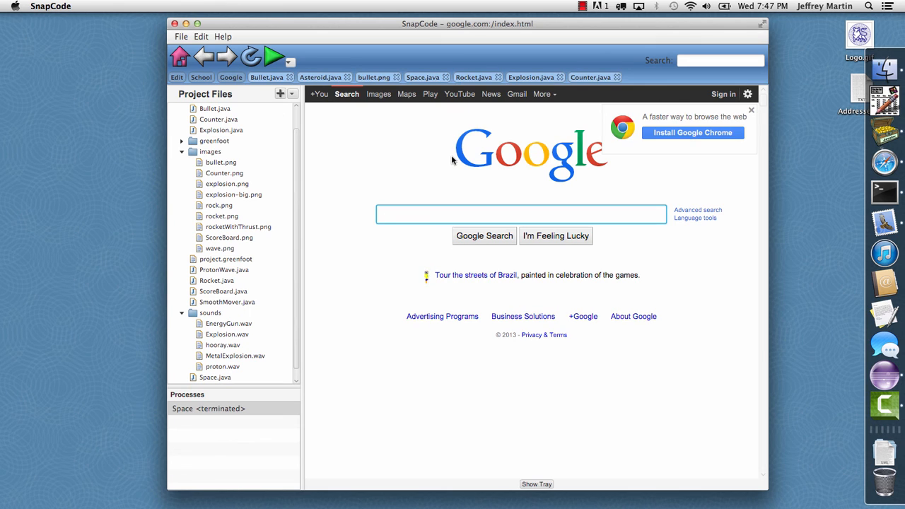
pyautogui.moveTo(439, 159)
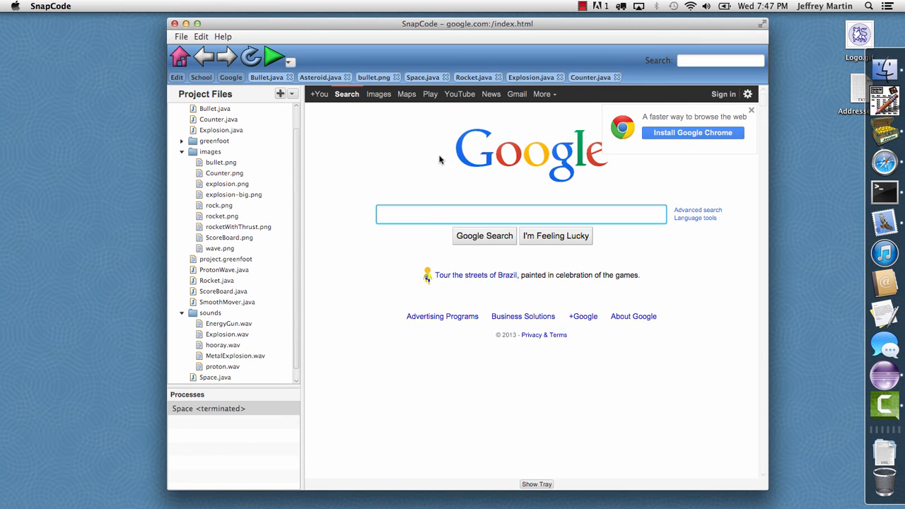
pyautogui.moveTo(424, 161)
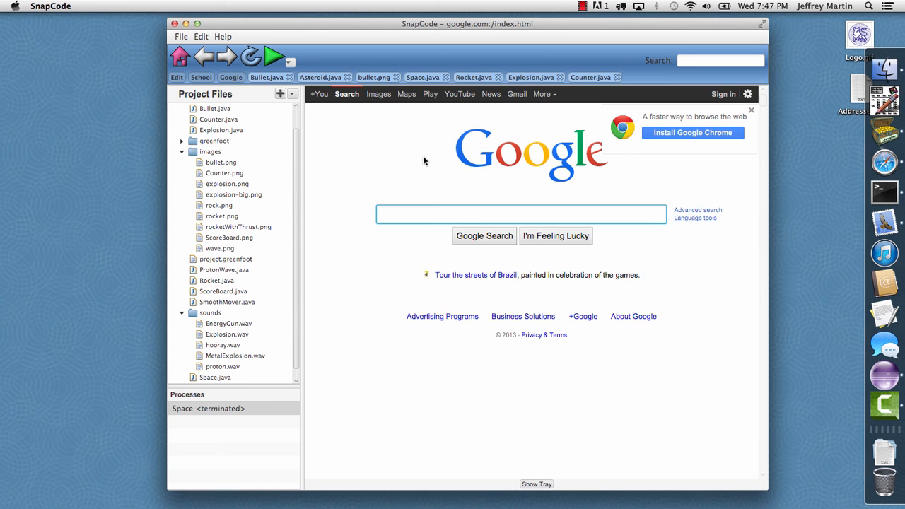
pyautogui.click(201, 78)
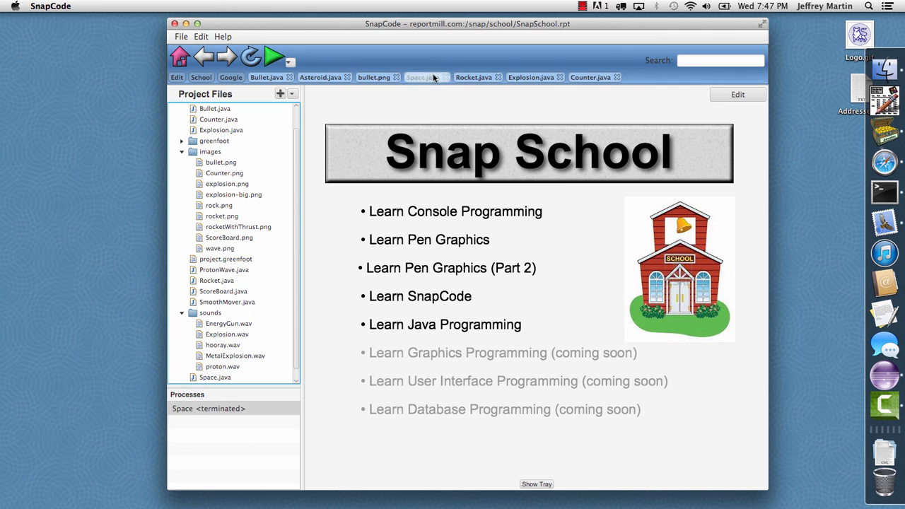
# Search 'ex' to open Explosion.java, highlight imageNo uses, and show the console tray.
pyautogui.click(711, 60)
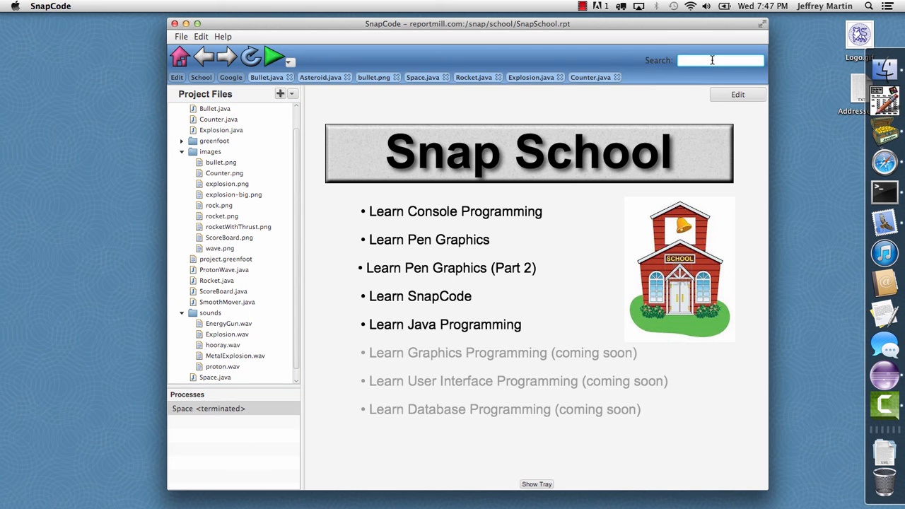
pyautogui.write('ex')
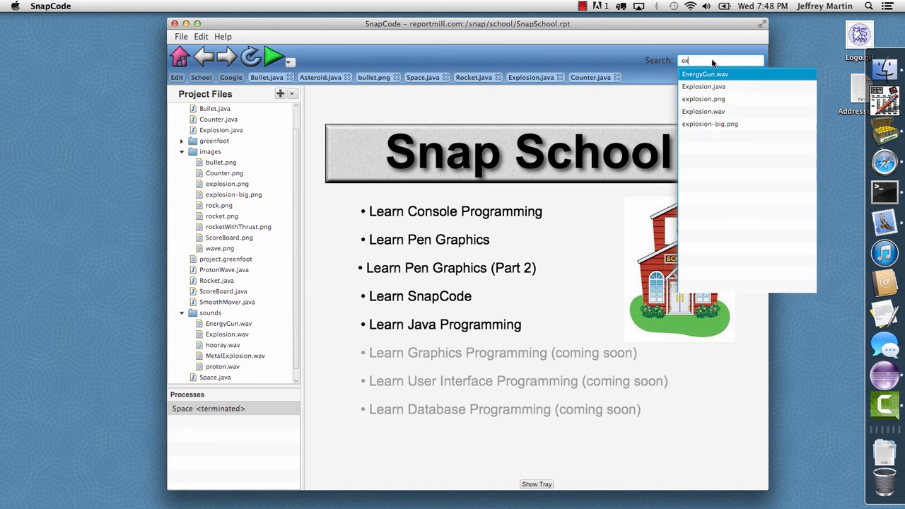
pyautogui.click(706, 86)
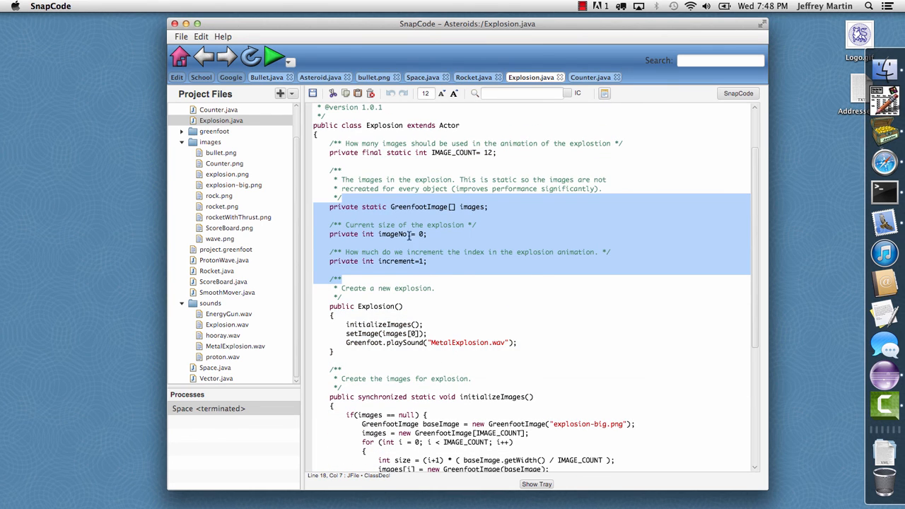
pyautogui.click(342, 234)
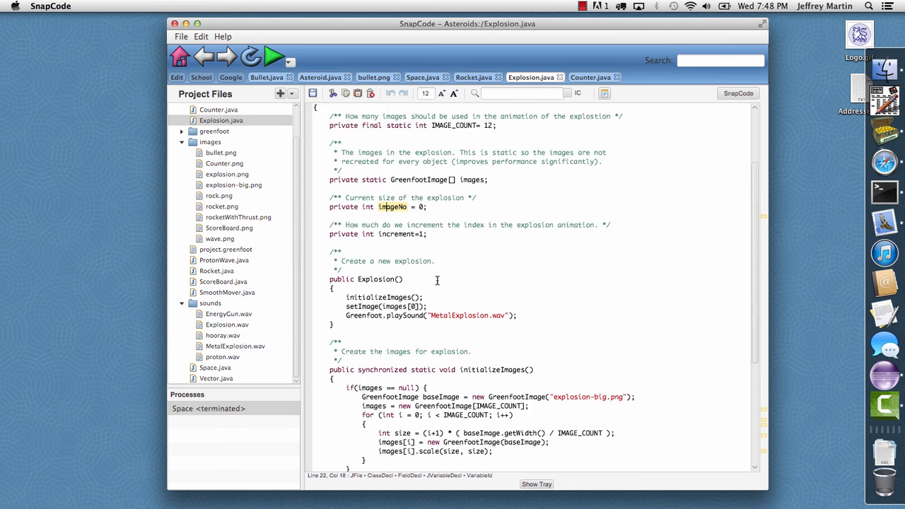
pyautogui.click(535, 484)
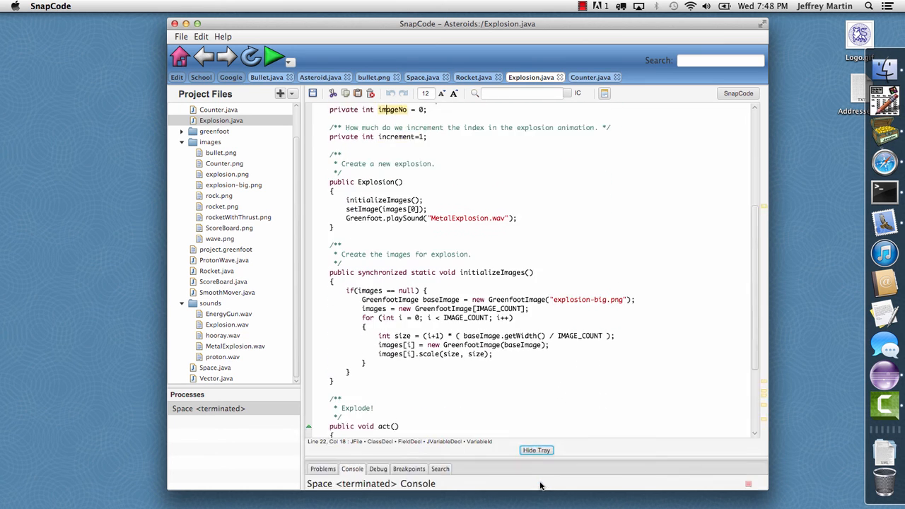